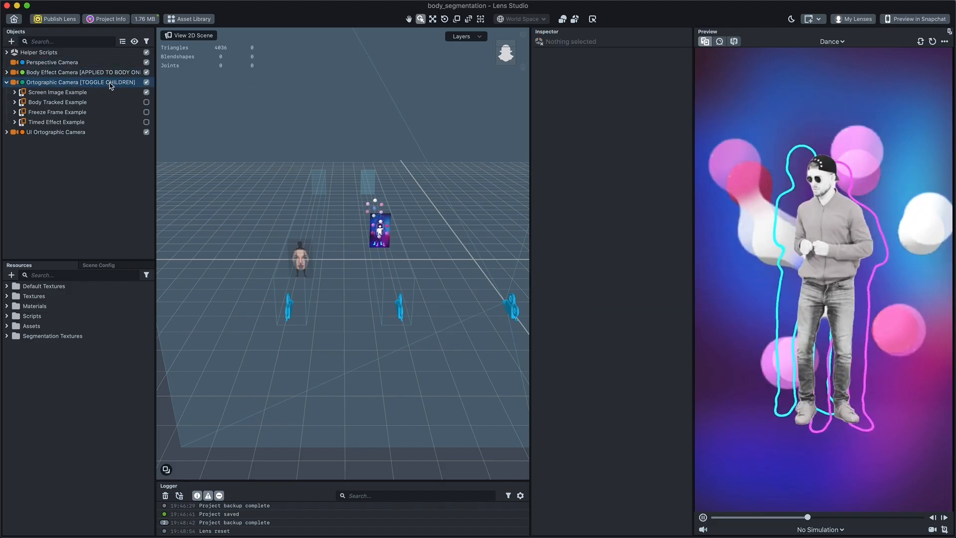
Step: Select the Orthographic Camera and expand Screen Image Example to show its collage layers
{"action": "left_click", "coordinate": [80, 82]}
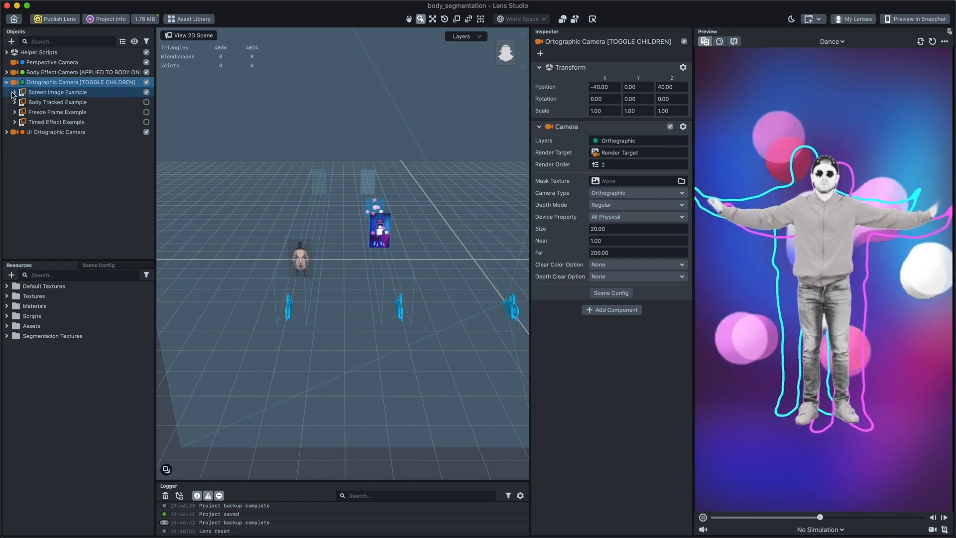
{"action": "left_click", "coordinate": [13, 92]}
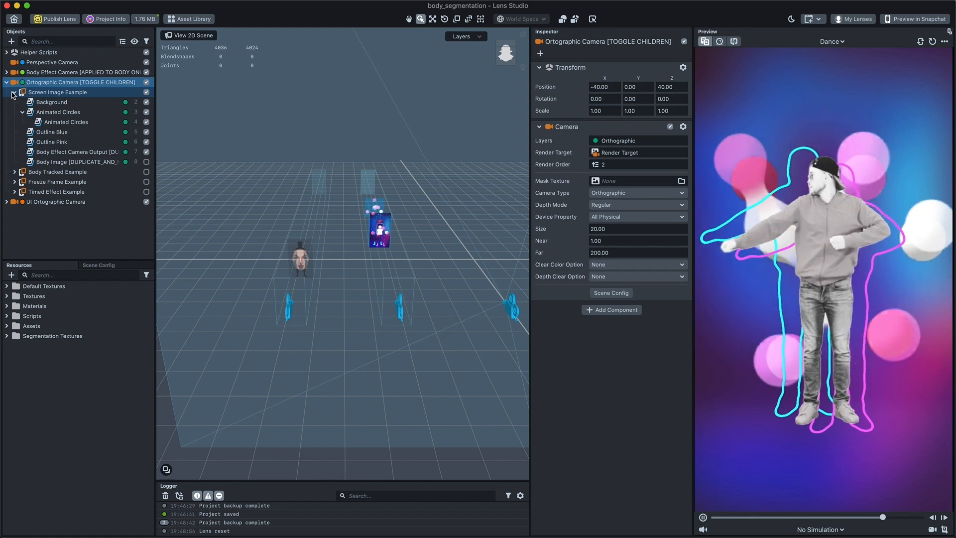
Step: Inspect Background, Animated Circles, Outline Blue, Outline Pink, Body Image and Body Effect Camera Output layers
{"action": "left_click", "coordinate": [50, 101]}
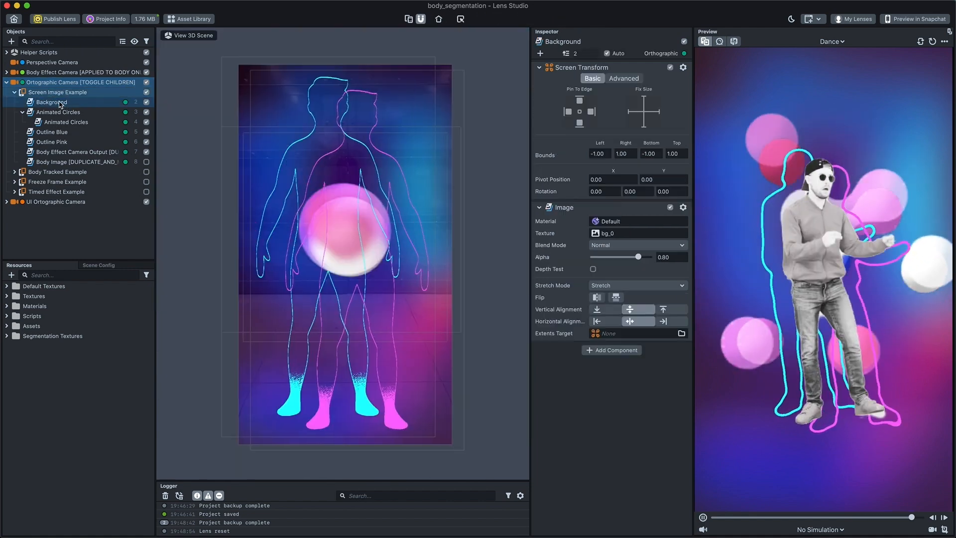
{"action": "left_click", "coordinate": [58, 112]}
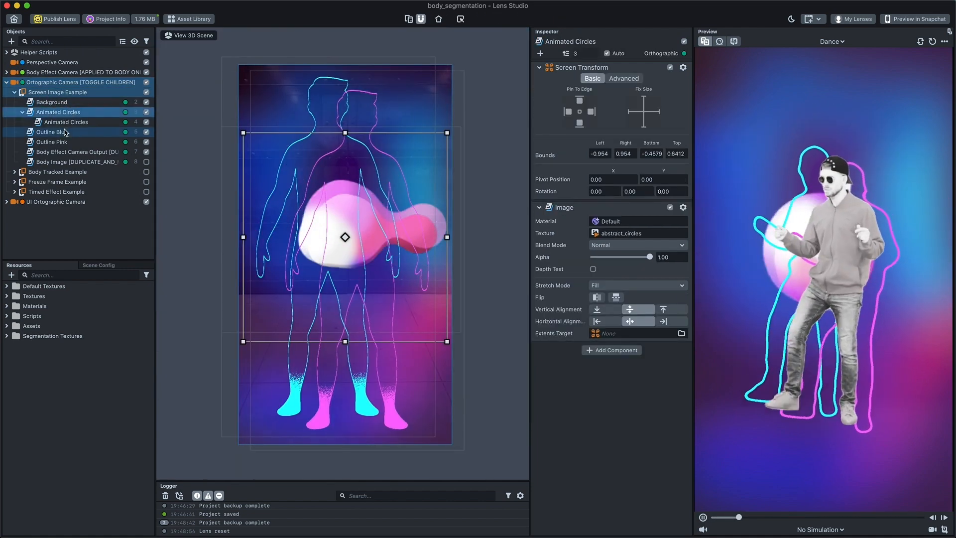
{"action": "left_click", "coordinate": [52, 131]}
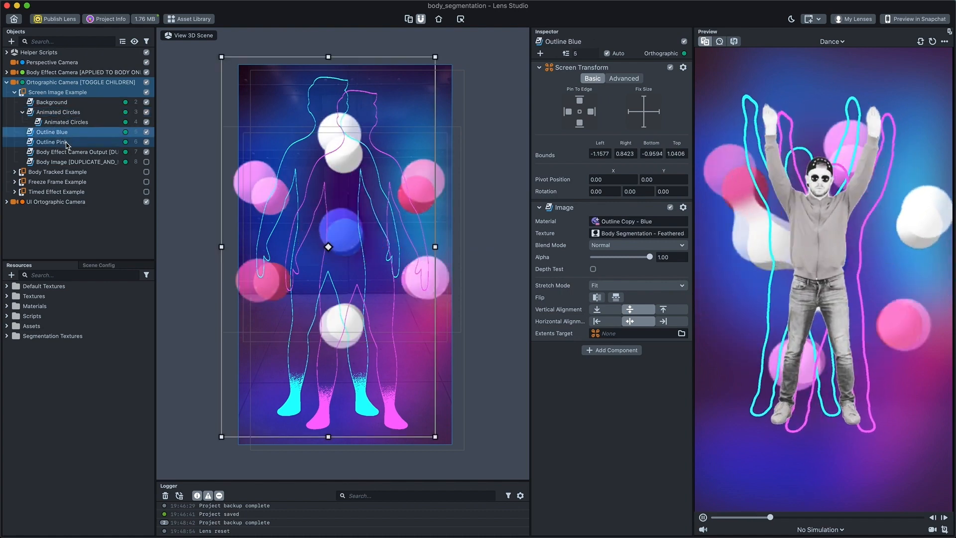
{"action": "left_click", "coordinate": [50, 142]}
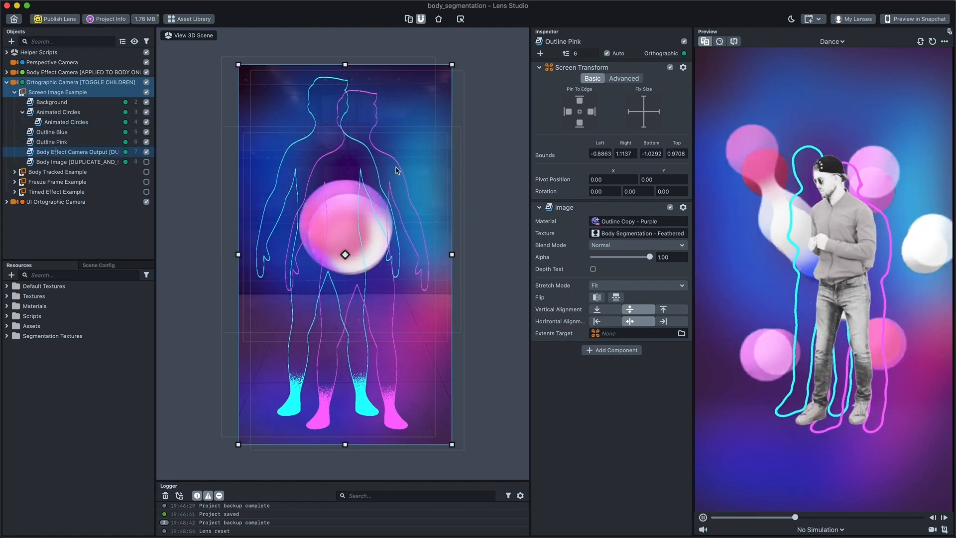
{"action": "left_click", "coordinate": [76, 151]}
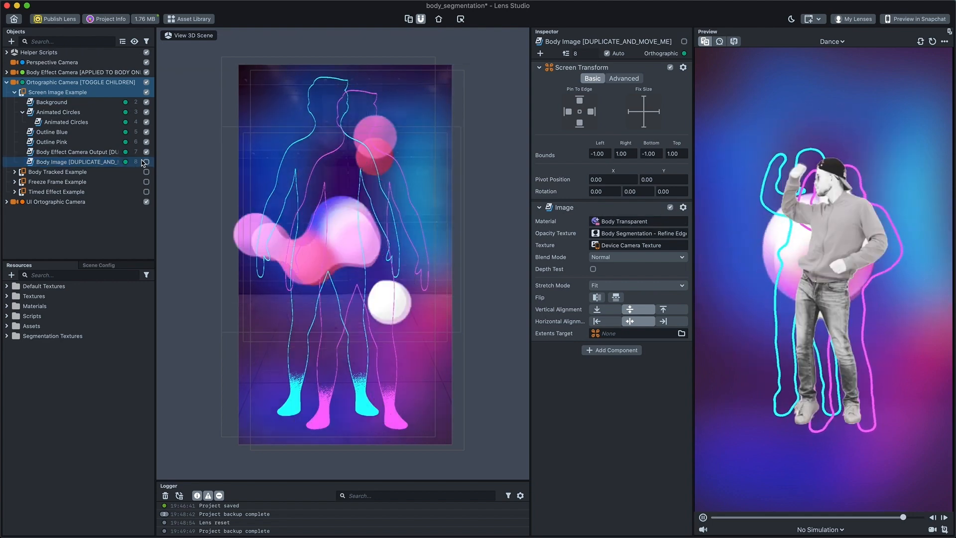
{"action": "left_click", "coordinate": [76, 151]}
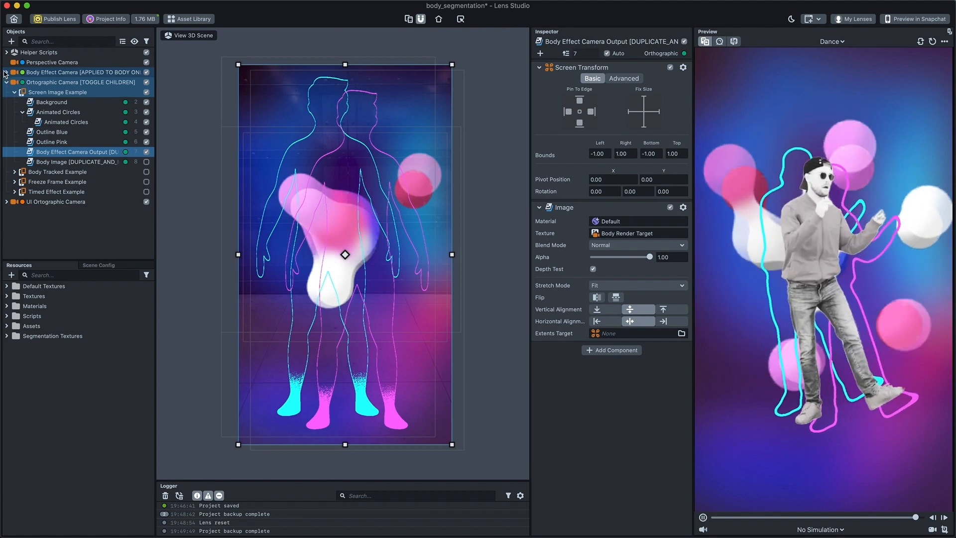
Step: Add a Pixelization post effect under the Body Effect Camera's Masked Post effects group
{"action": "left_click", "coordinate": [13, 72]}
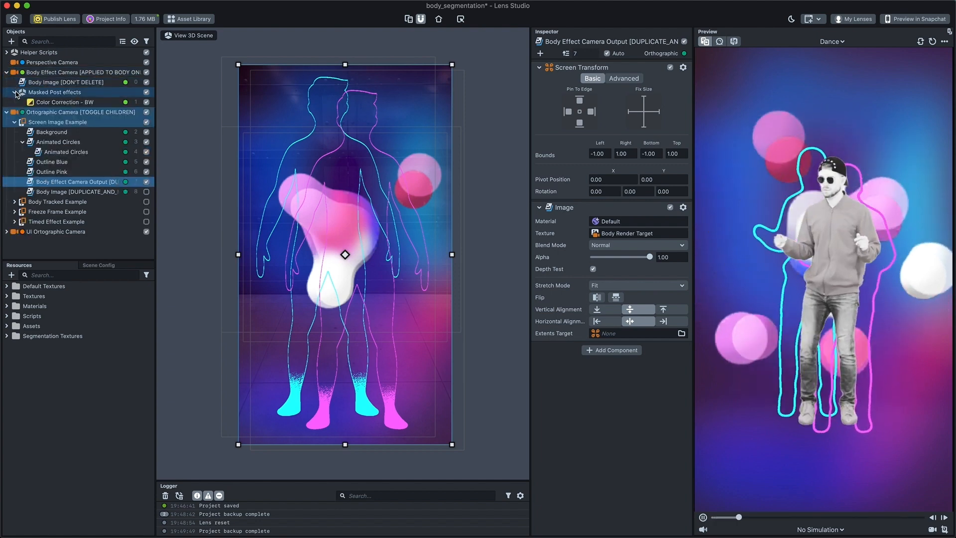
{"action": "left_click", "coordinate": [21, 121]}
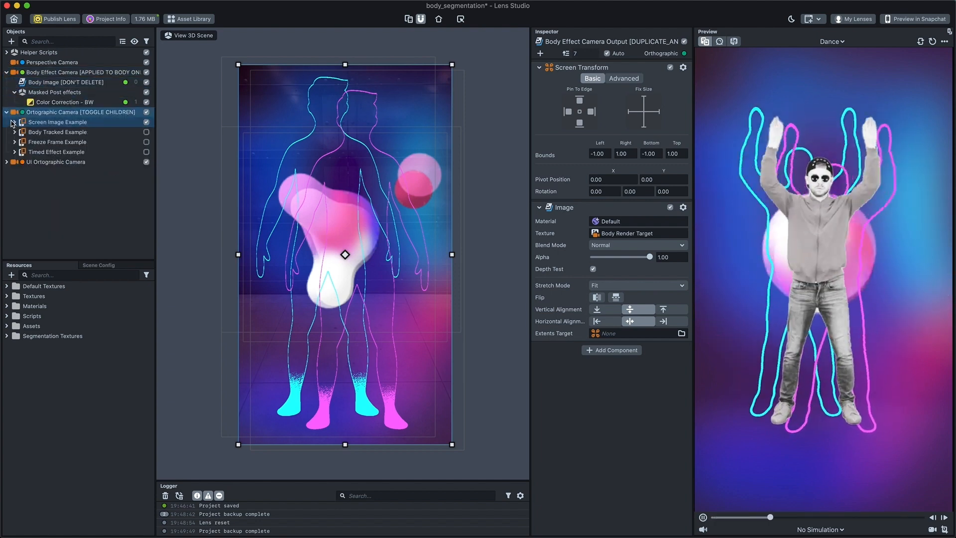
{"action": "left_click", "coordinate": [54, 92]}
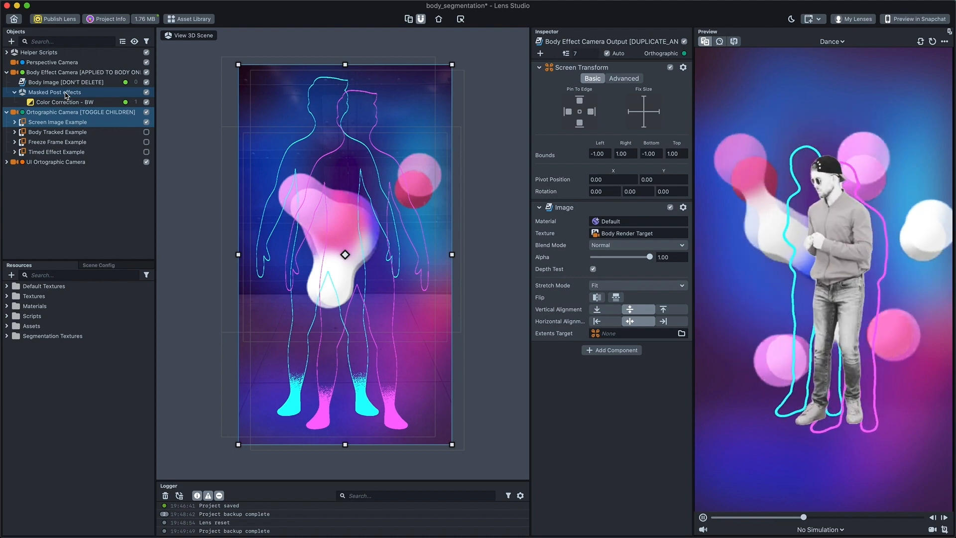
{"action": "left_click", "coordinate": [54, 92]}
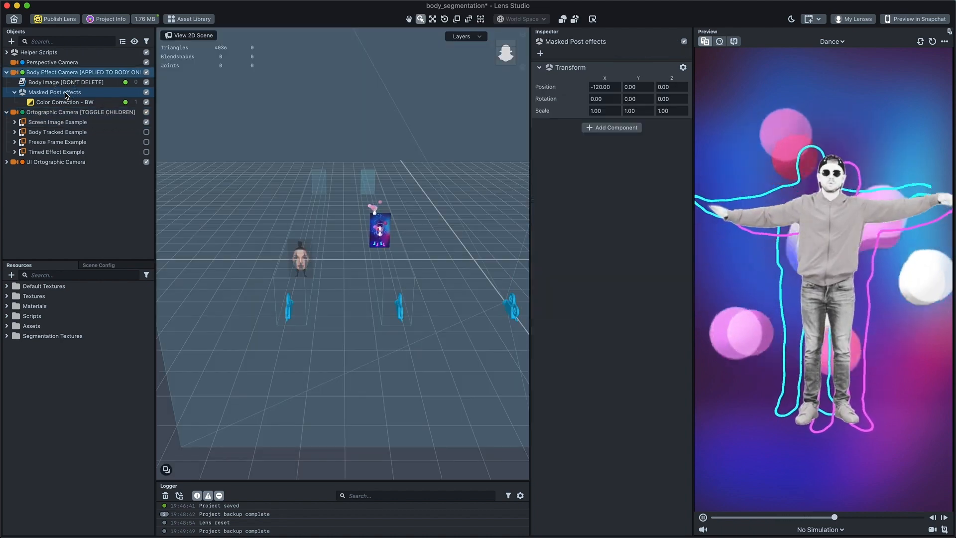
{"action": "left_click", "coordinate": [11, 42]}
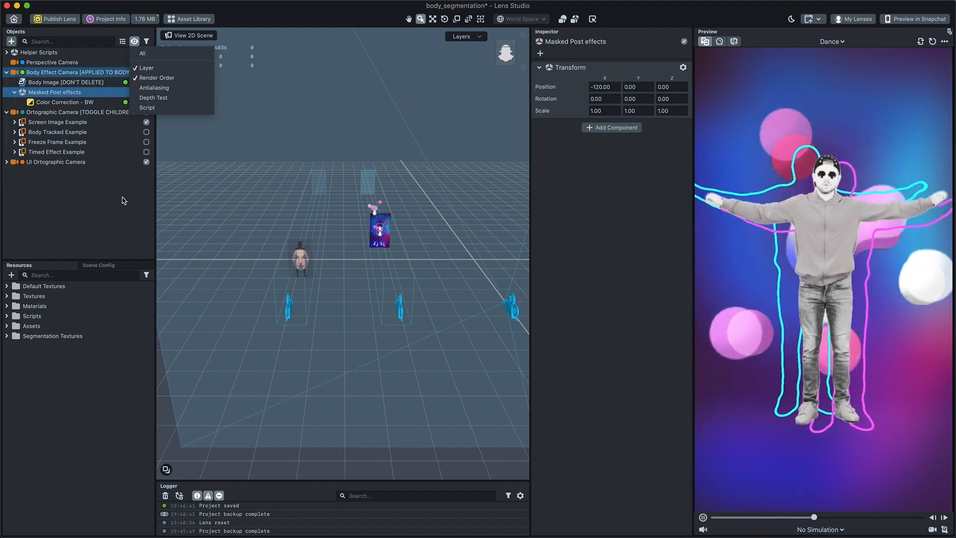
{"action": "left_click", "coordinate": [11, 41]}
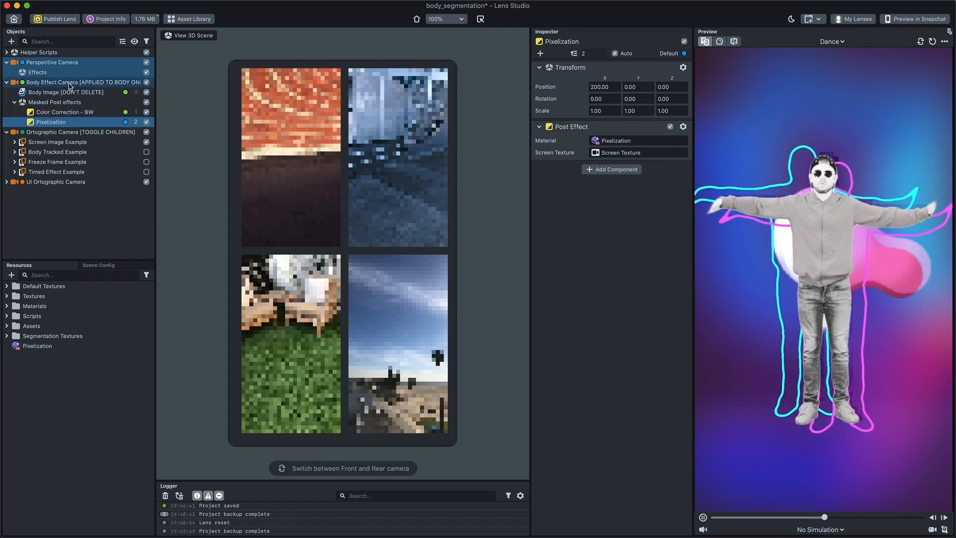
Step: Render the Pixelization effect on the Body Effects layer so only the body pixelates
{"action": "left_click", "coordinate": [669, 52]}
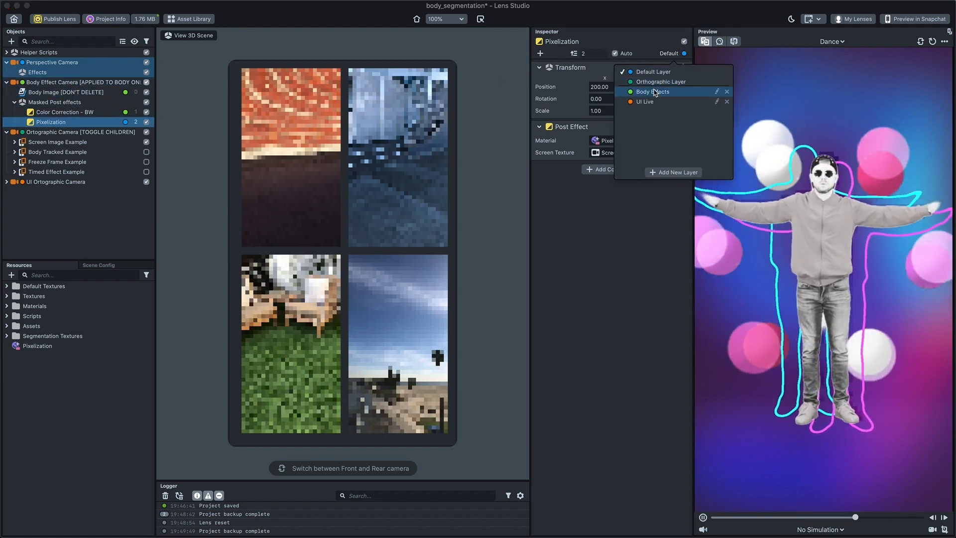
{"action": "left_click", "coordinate": [653, 91]}
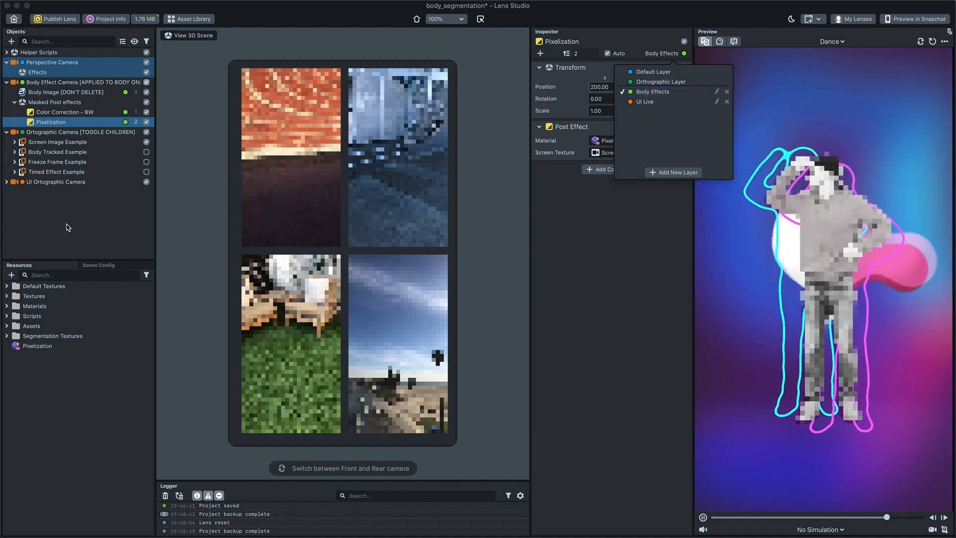
{"action": "left_click", "coordinate": [58, 151]}
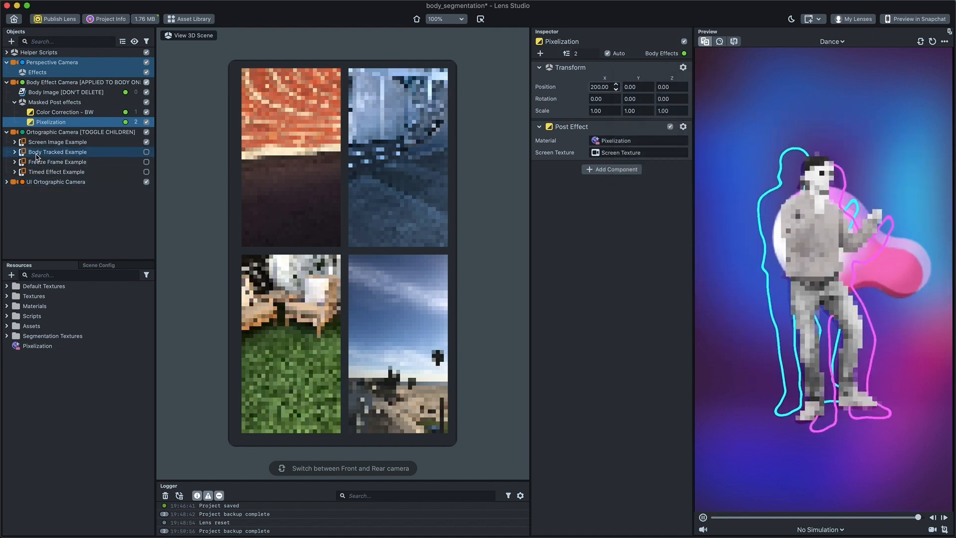
Step: Duplicate the Body Effect Camera Output layer inside Screen Image Example
{"action": "left_click", "coordinate": [7, 83]}
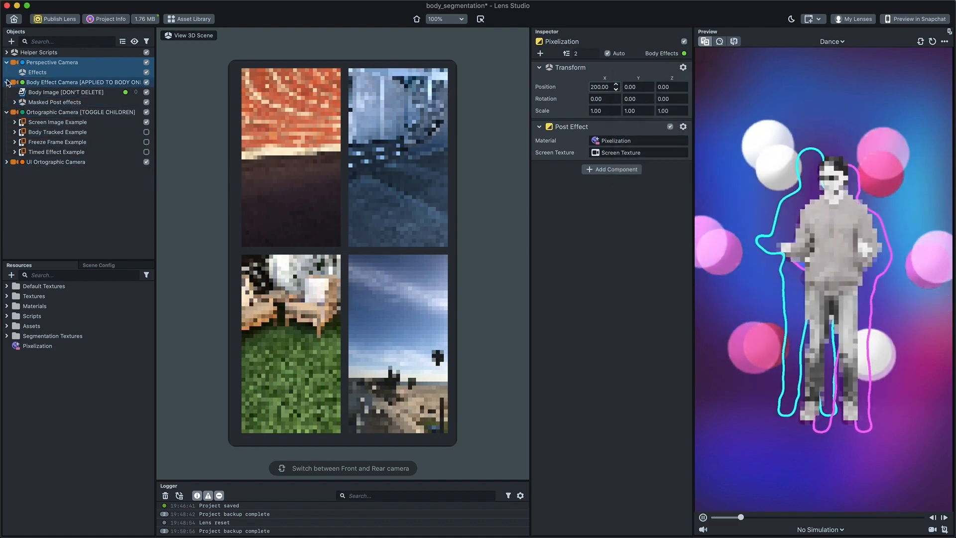
{"action": "left_click", "coordinate": [15, 112]}
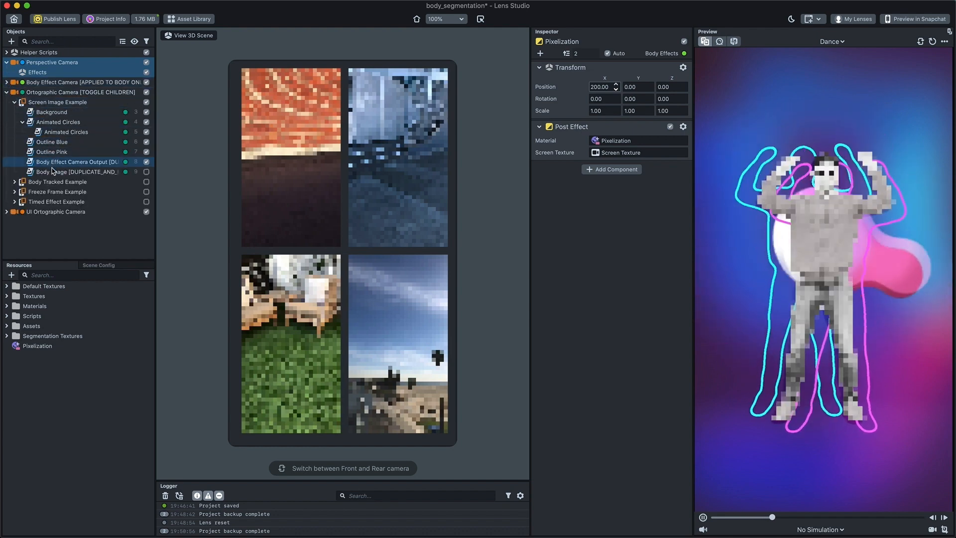
{"action": "left_click", "coordinate": [145, 172]}
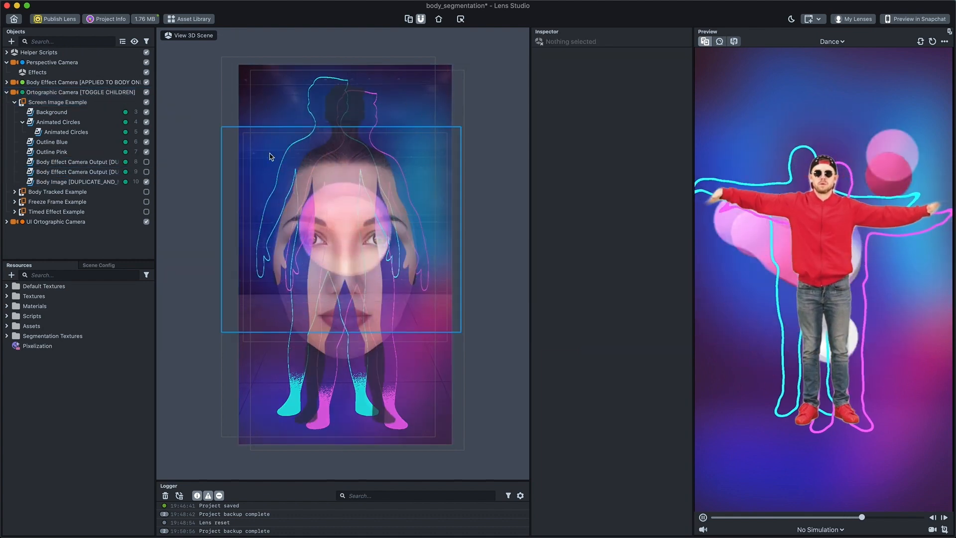
Step: Enable a duplicated Body Effect Camera Output copy to place a pixelated dancer beside the person
{"action": "left_click", "coordinate": [76, 182]}
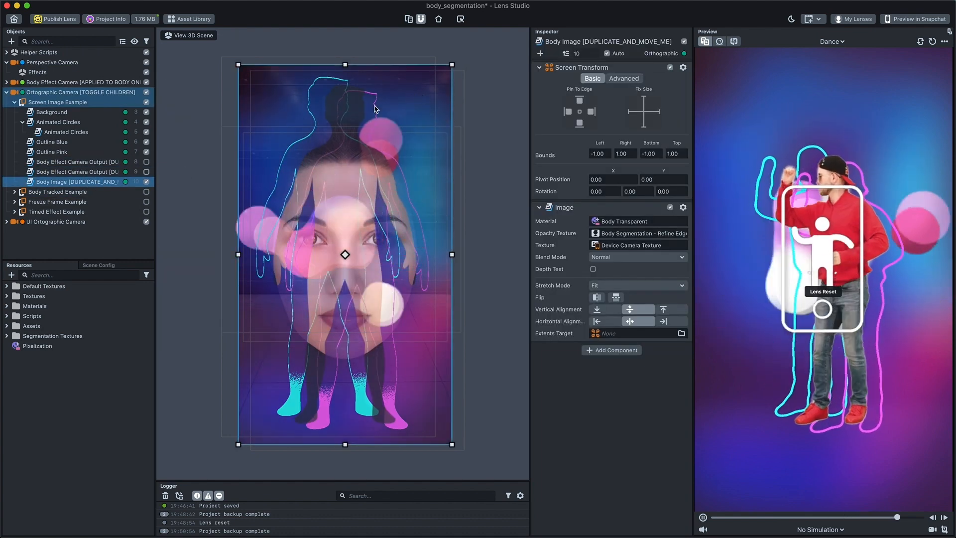
{"action": "left_click", "coordinate": [80, 171]}
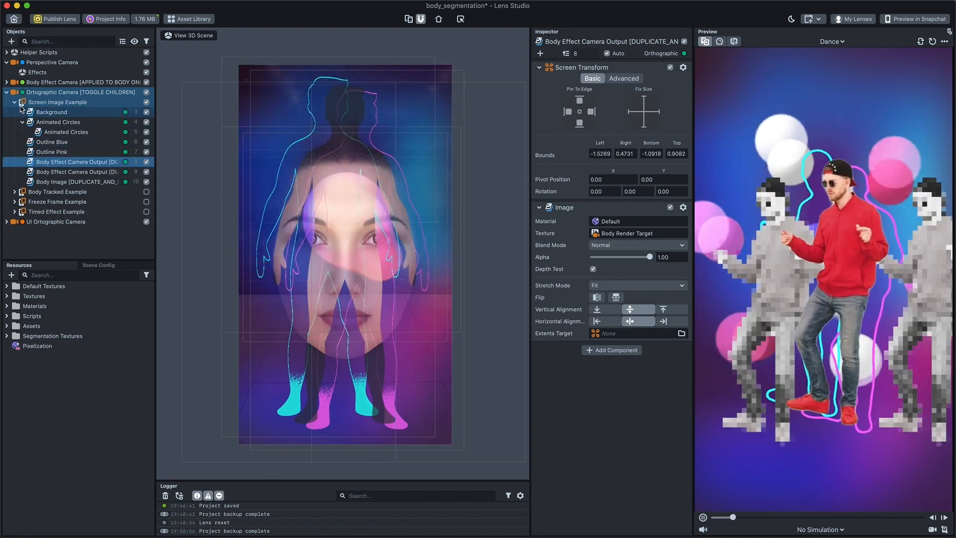
Step: Activate the Body Tracked Example and locate the Right Wing's Wings material in Resources
{"action": "left_click", "coordinate": [14, 101]}
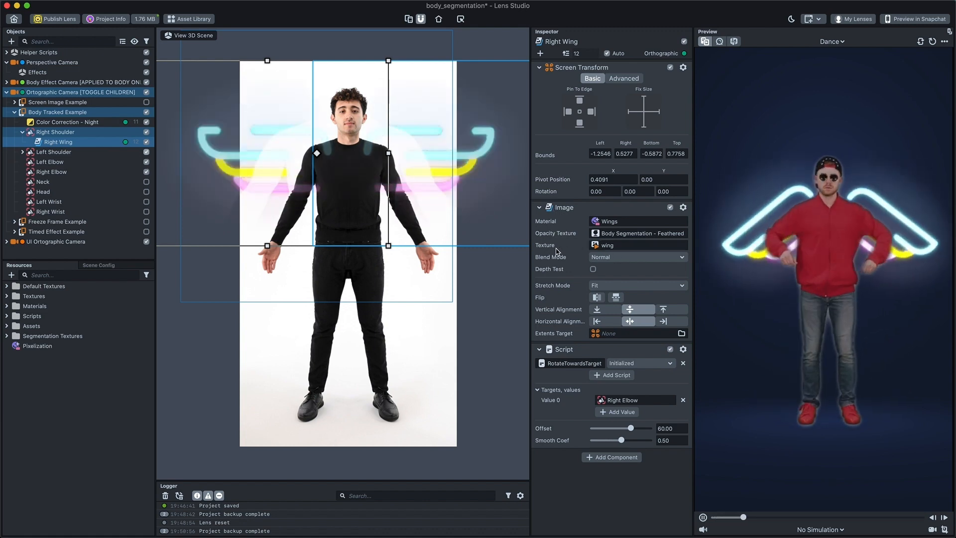
{"action": "mouse_move", "coordinate": [555, 233]}
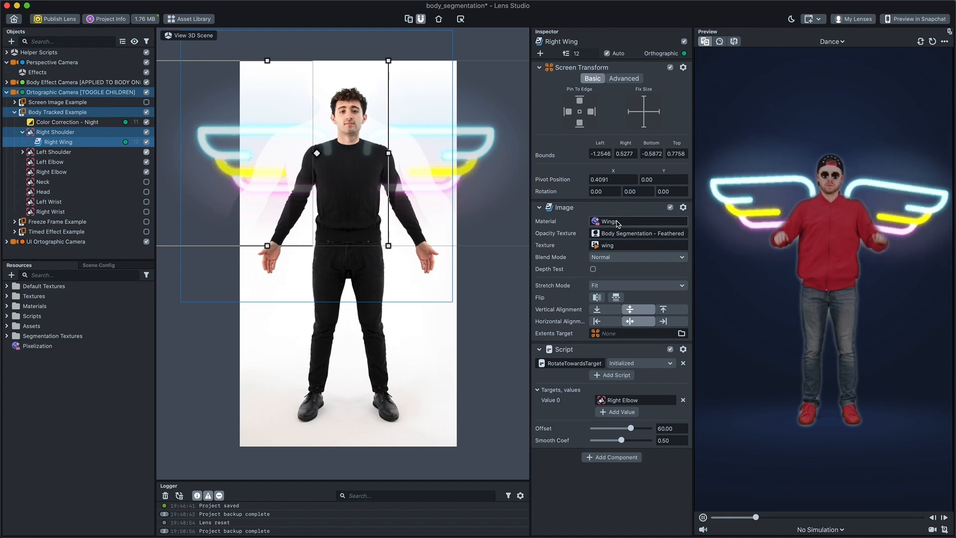
{"action": "left_click", "coordinate": [14, 305]}
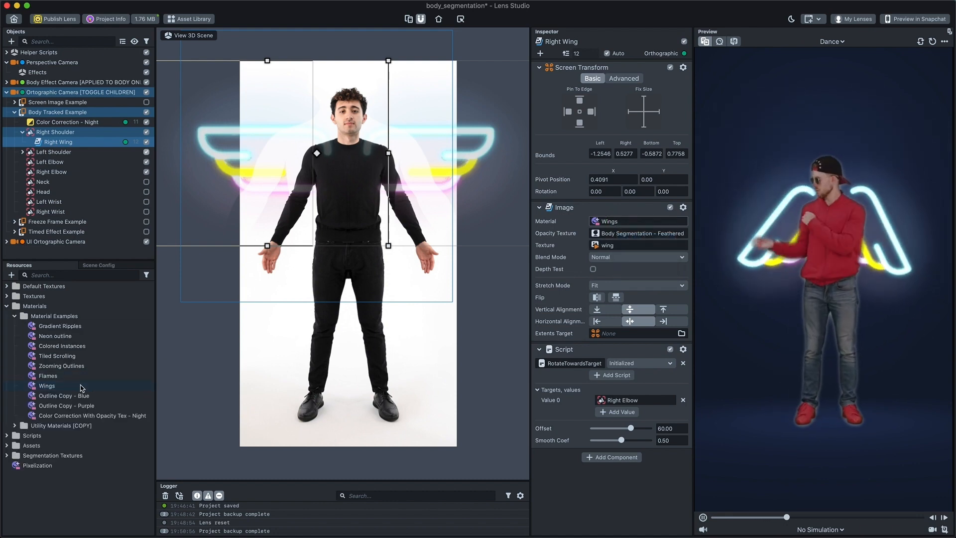
Step: View the Wings material's node graph, then hide the body-tracked wings example
{"action": "double_click", "coordinate": [46, 385]}
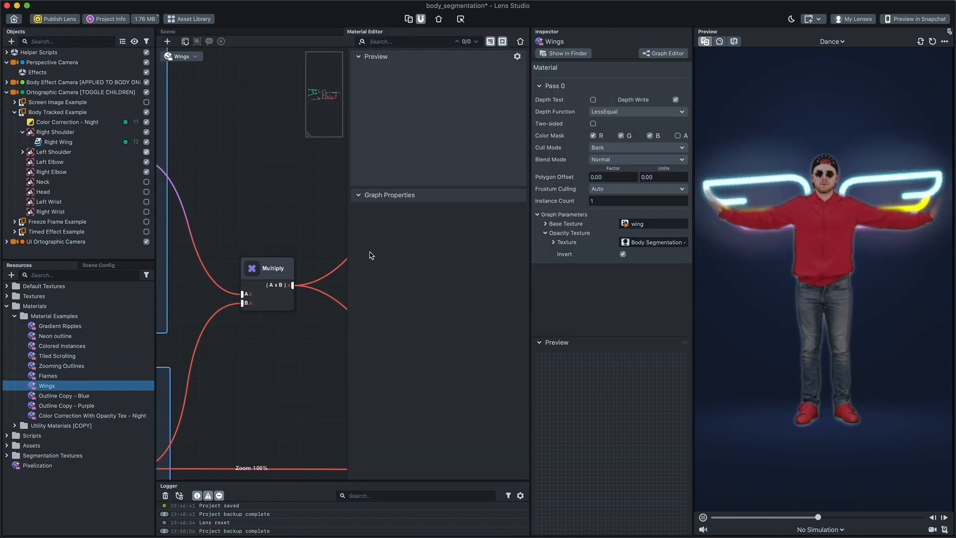
{"action": "scroll", "scroll_direction": "down", "scroll_amount": 3}
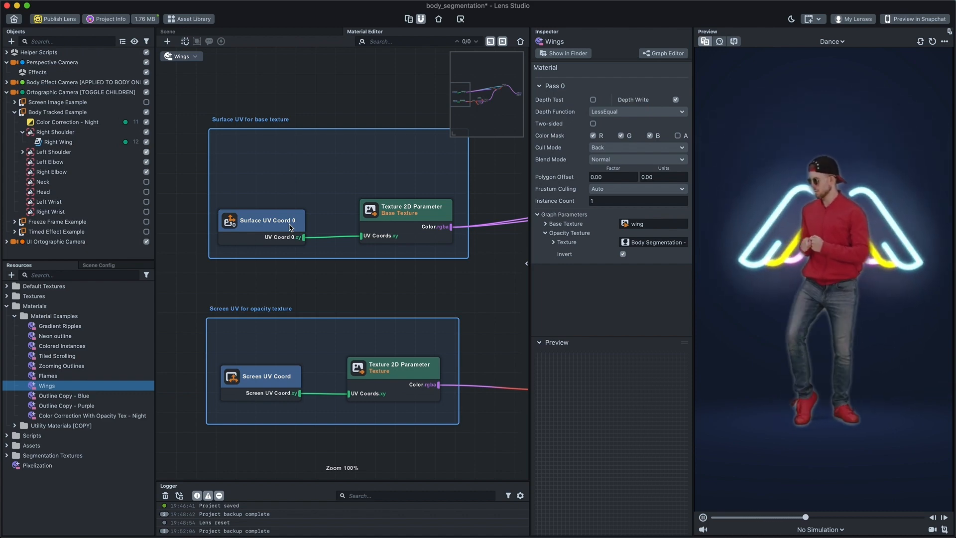
{"action": "left_click", "coordinate": [13, 111]}
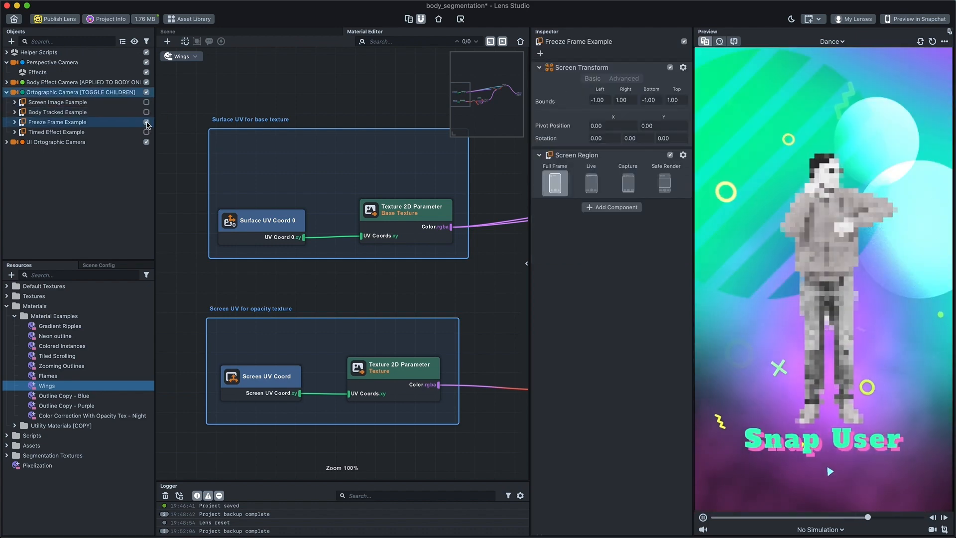
Step: Enable the Freeze Frame Example and list the layers inside its poster Composition
{"action": "left_click", "coordinate": [15, 306]}
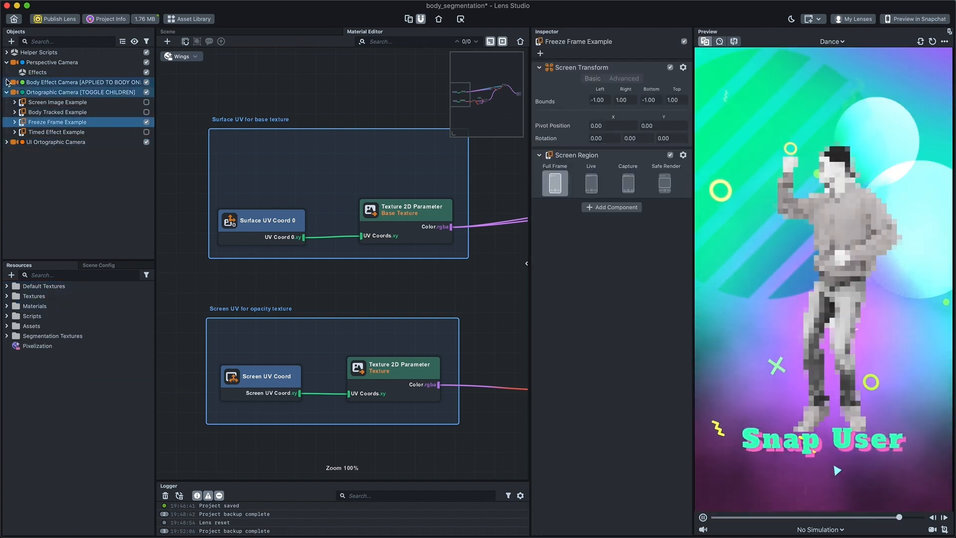
{"action": "left_click", "coordinate": [7, 81]}
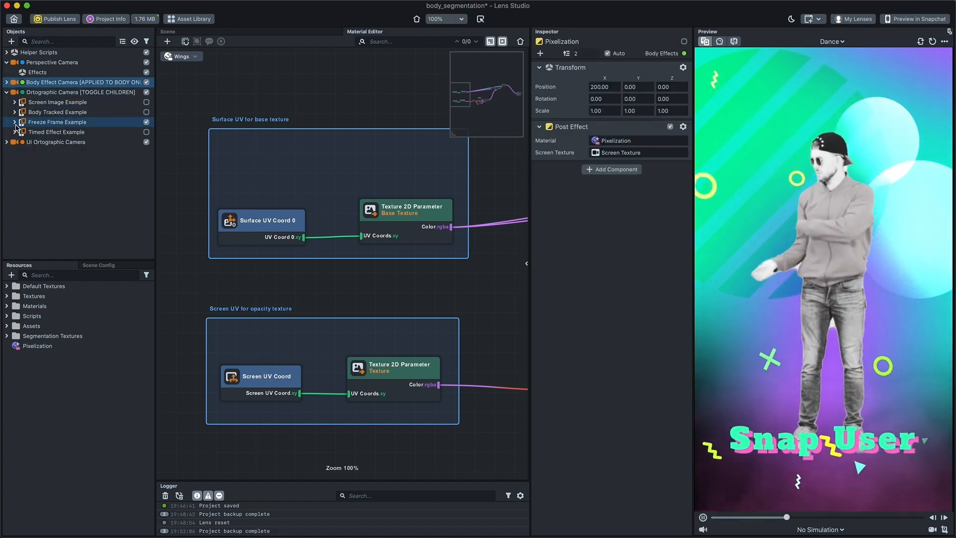
{"action": "left_click", "coordinate": [14, 121]}
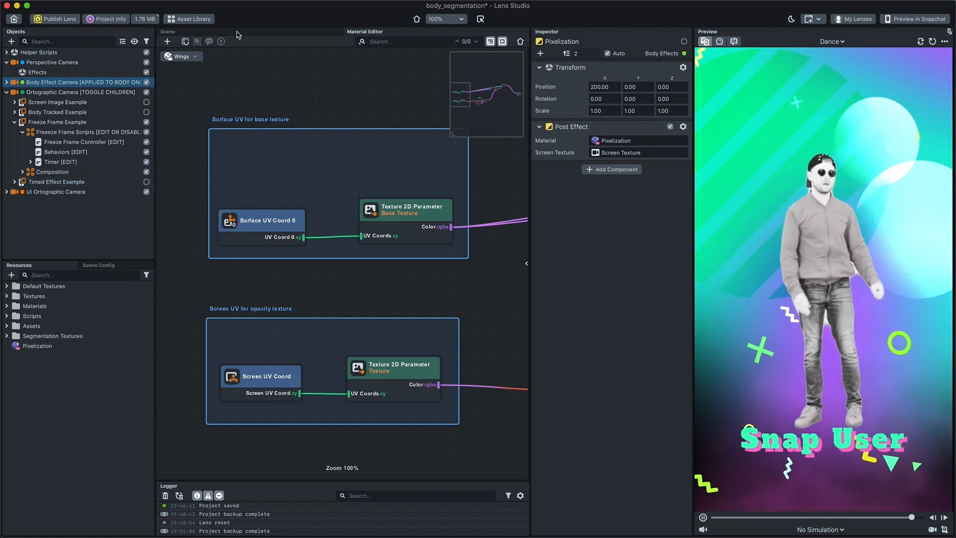
{"action": "left_click", "coordinate": [65, 151]}
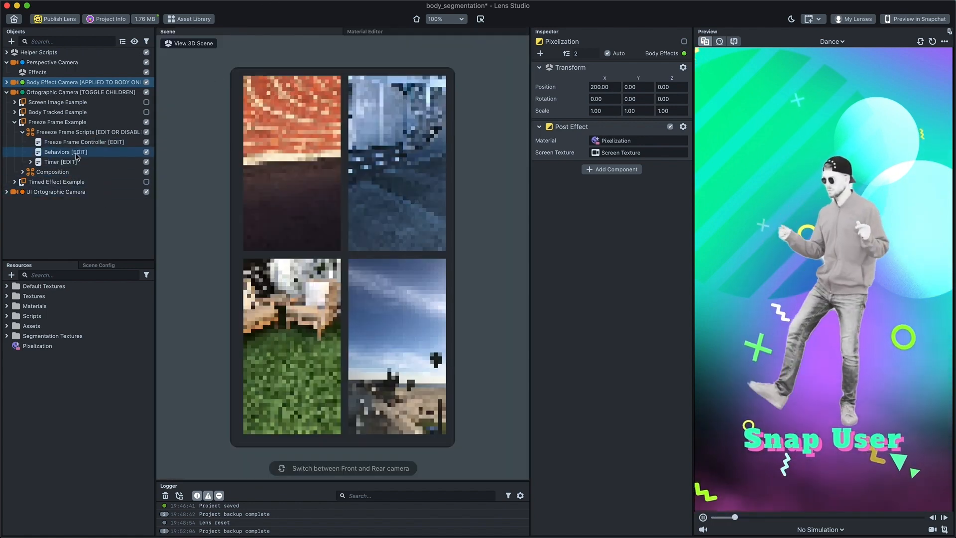
{"action": "left_click", "coordinate": [52, 171]}
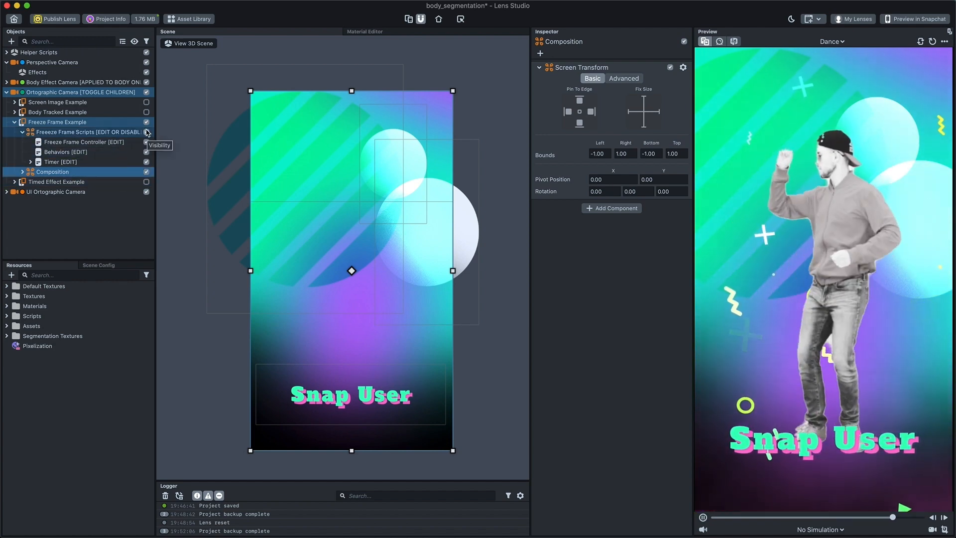
{"action": "left_click", "coordinate": [30, 172]}
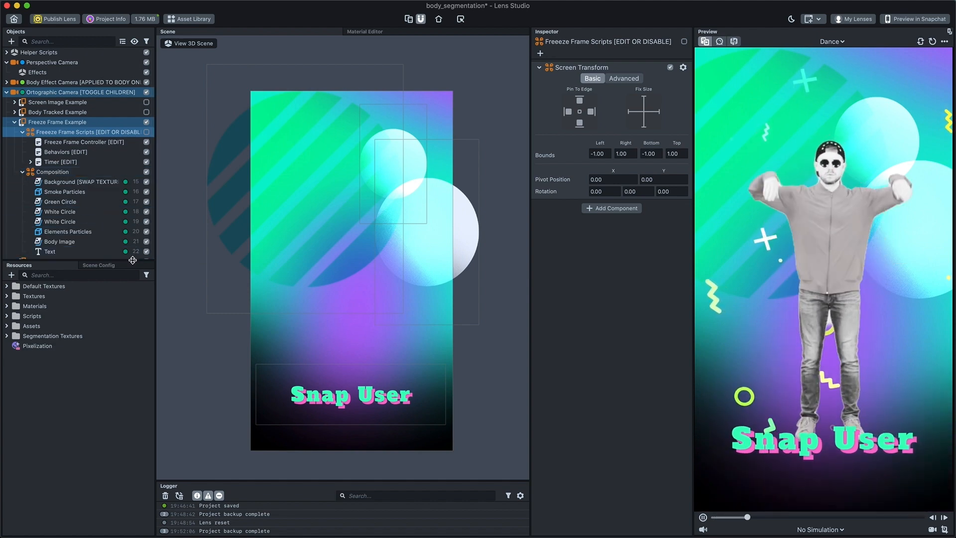
Step: Inspect the background, white circle, smoke particles and Snap User text with its ping-pong scale tween
{"action": "left_click", "coordinate": [79, 181]}
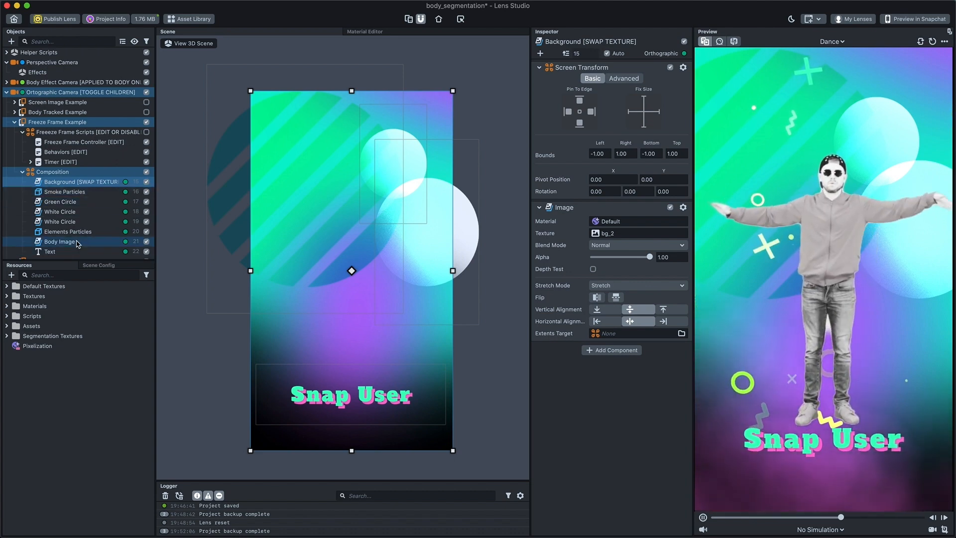
{"action": "left_click", "coordinate": [59, 211]}
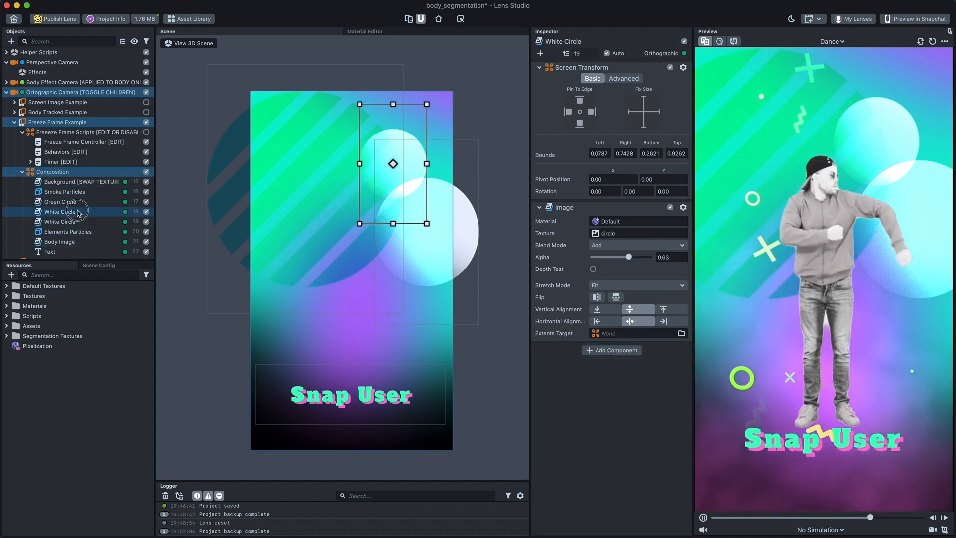
{"action": "left_click", "coordinate": [64, 191]}
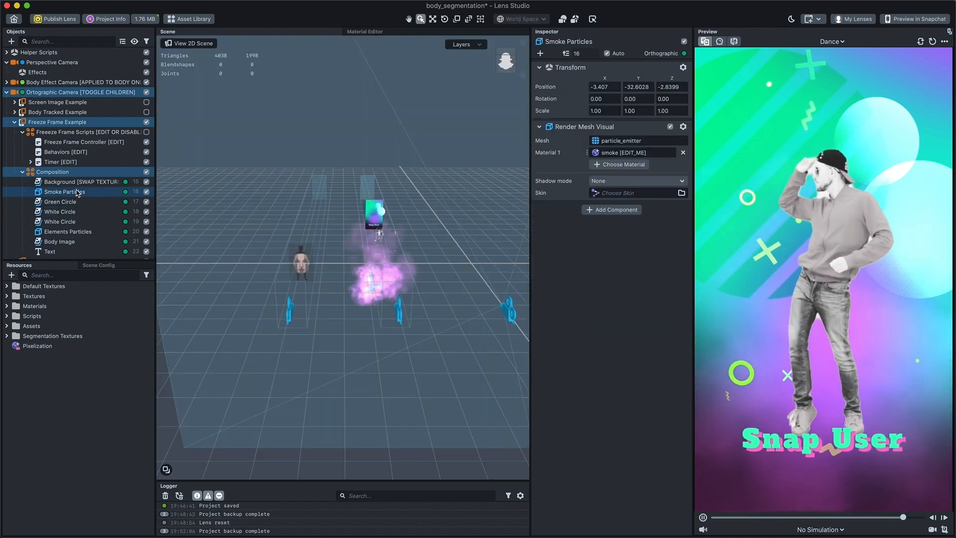
{"action": "left_click", "coordinate": [189, 42]}
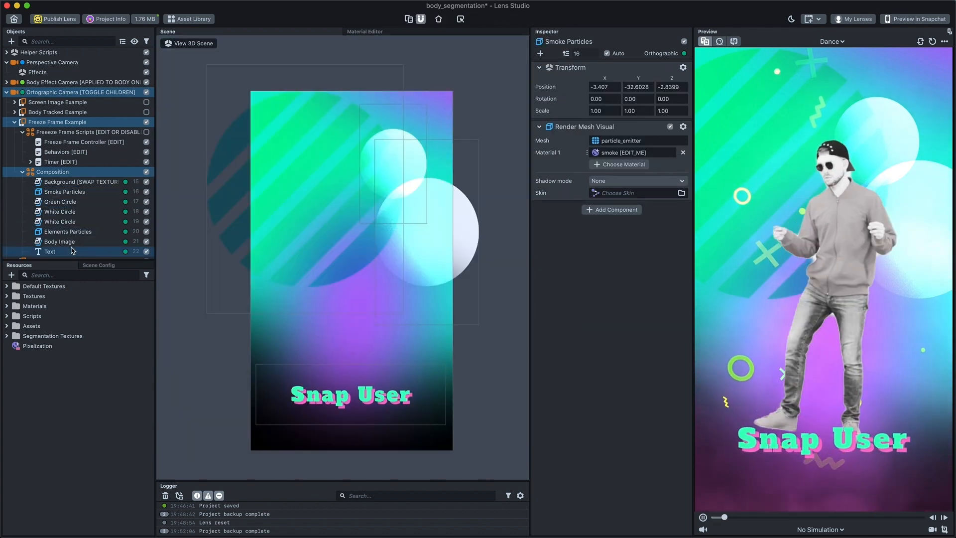
{"action": "left_click", "coordinate": [50, 251]}
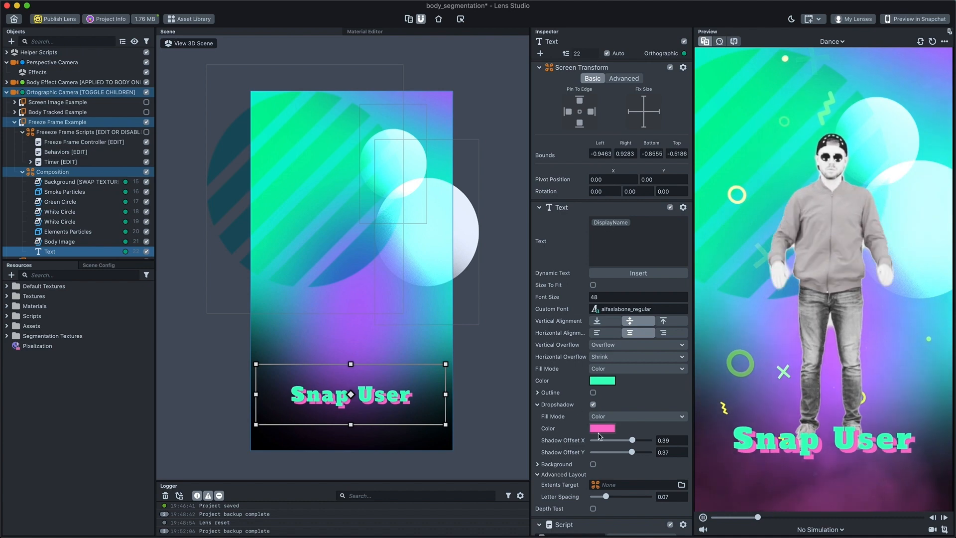
{"action": "scroll", "scroll_direction": "down", "scroll_amount": 3}
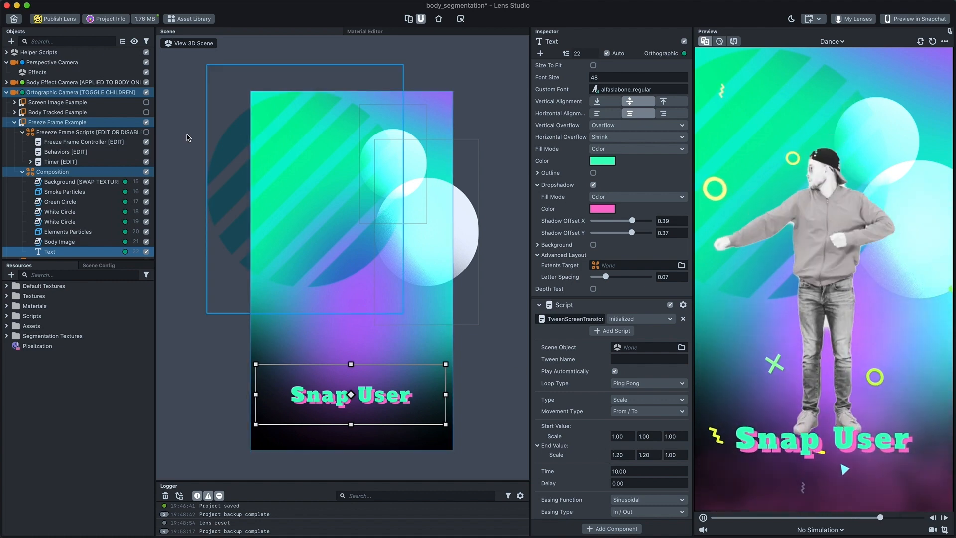
Step: Inspect the Timer's 3-step countdown settings and its hint text child
{"action": "left_click", "coordinate": [89, 132]}
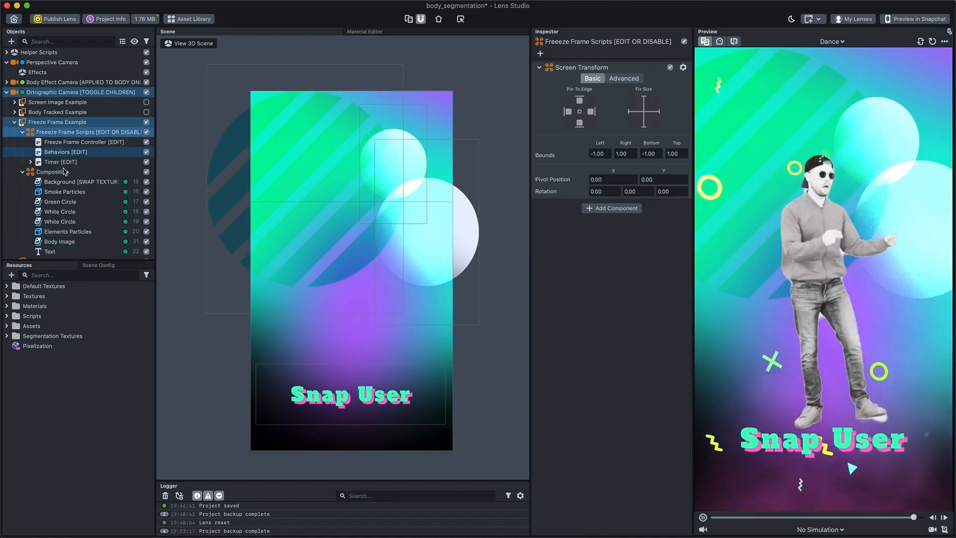
{"action": "left_click", "coordinate": [23, 171]}
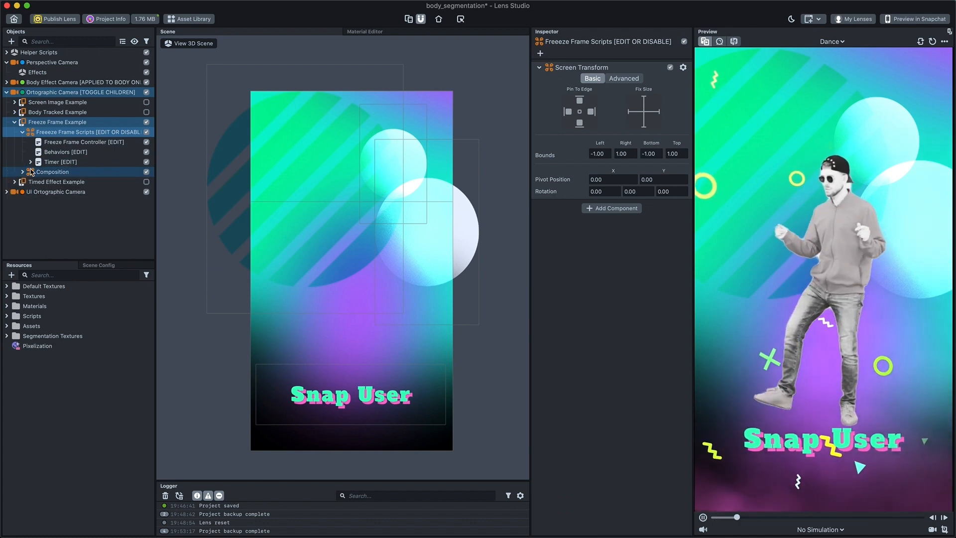
{"action": "left_click", "coordinate": [61, 161]}
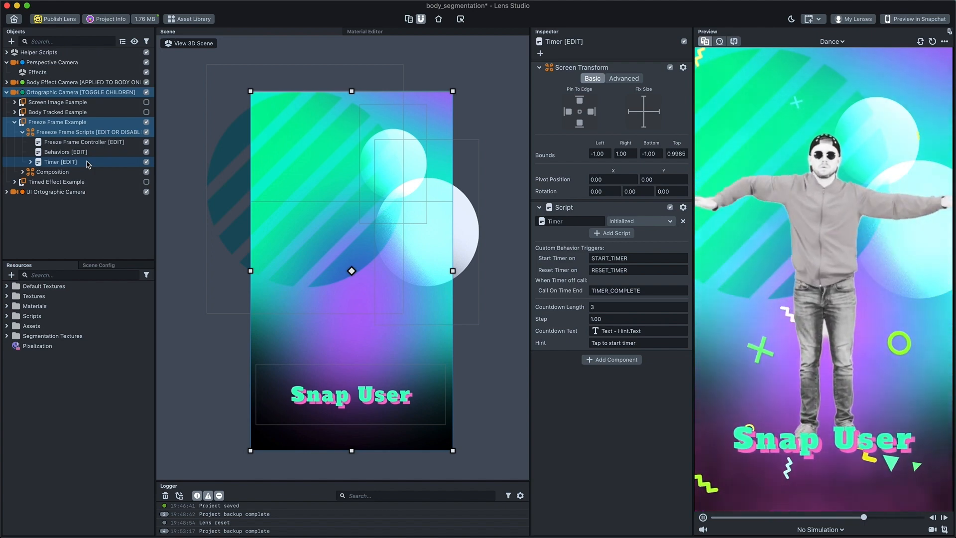
{"action": "left_click", "coordinate": [22, 161]}
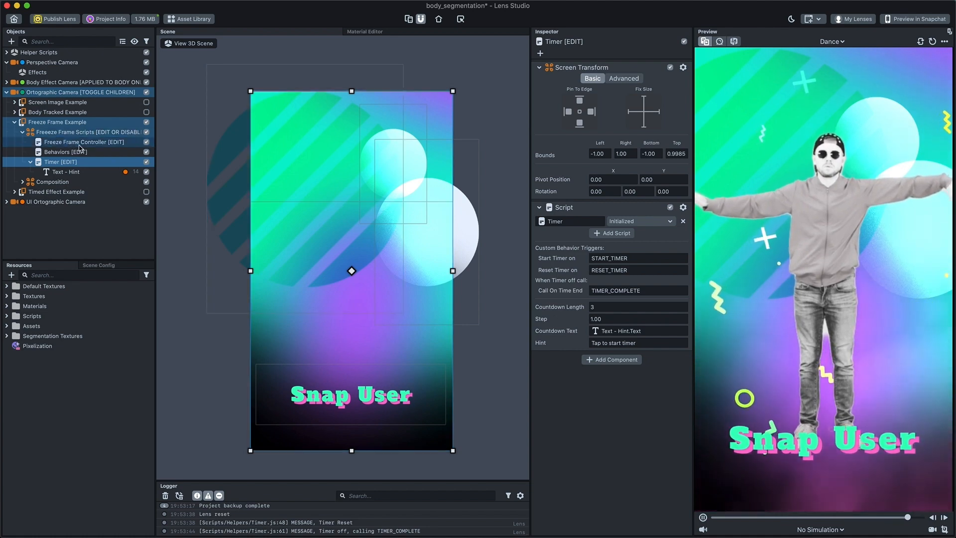
Step: Inspect the Freeze Frame Controller's enable/disable object lists and return to the 2D view
{"action": "left_click", "coordinate": [84, 141]}
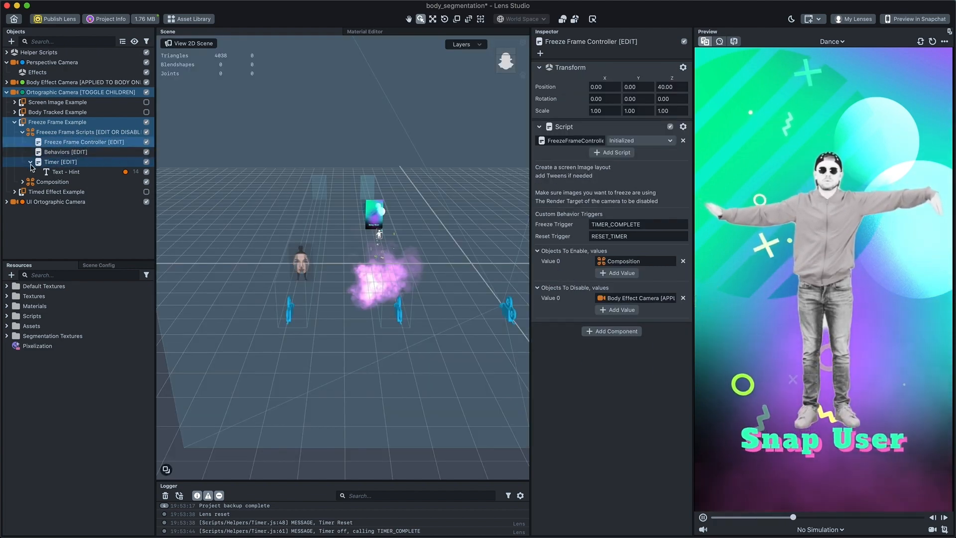
{"action": "left_click", "coordinate": [31, 162]}
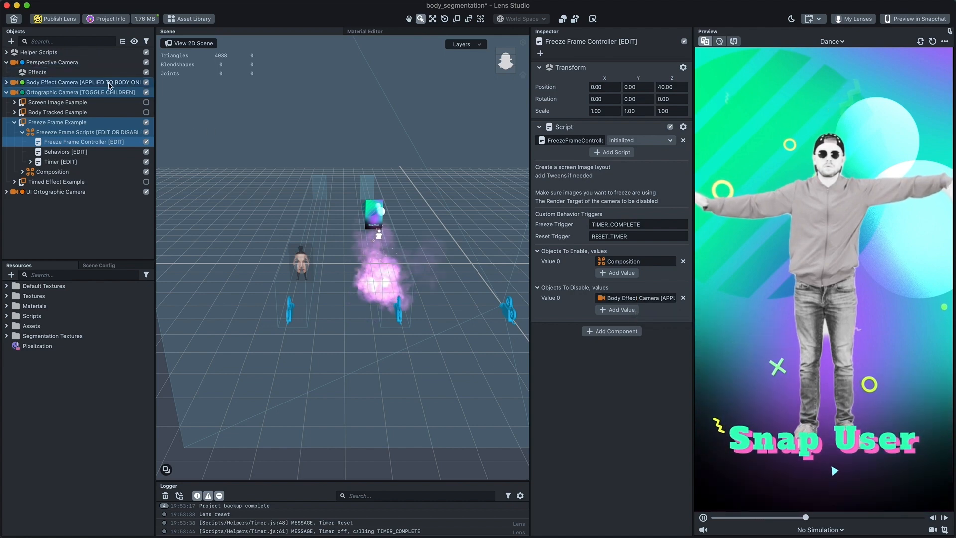
{"action": "left_click", "coordinate": [192, 43]}
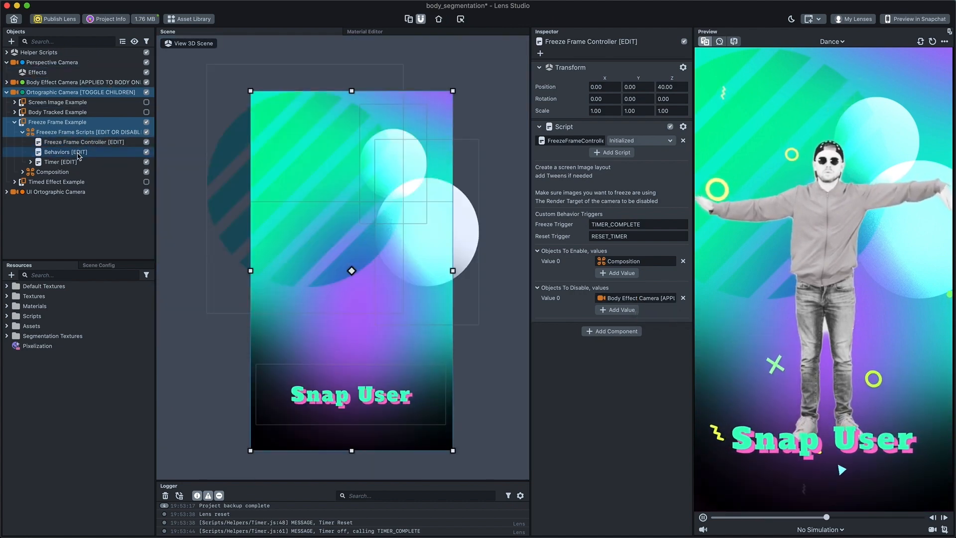
Step: Review the Behaviors' timer Trigger options unchanged, then collapse the Freeze Frame Example group
{"action": "left_click", "coordinate": [66, 151]}
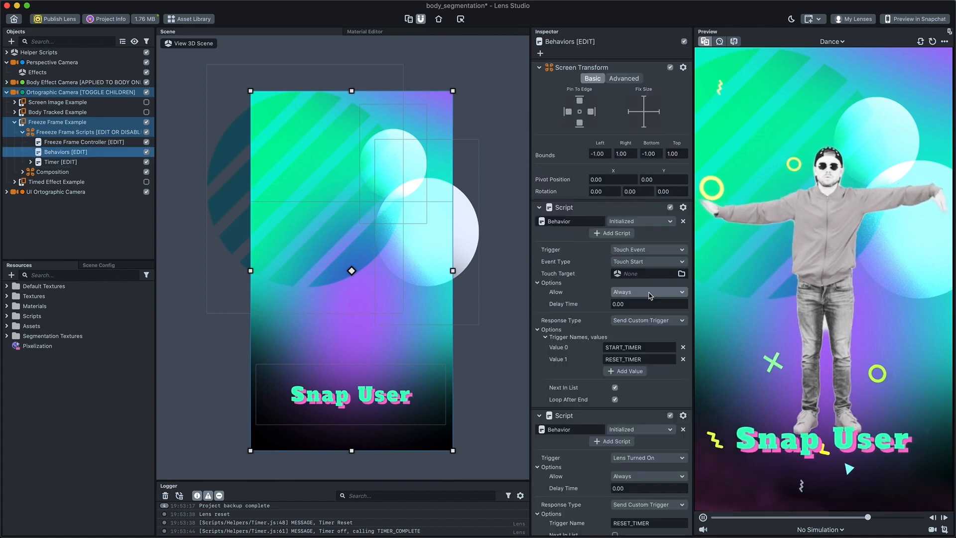
{"action": "scroll", "scroll_direction": "down", "scroll_amount": 3}
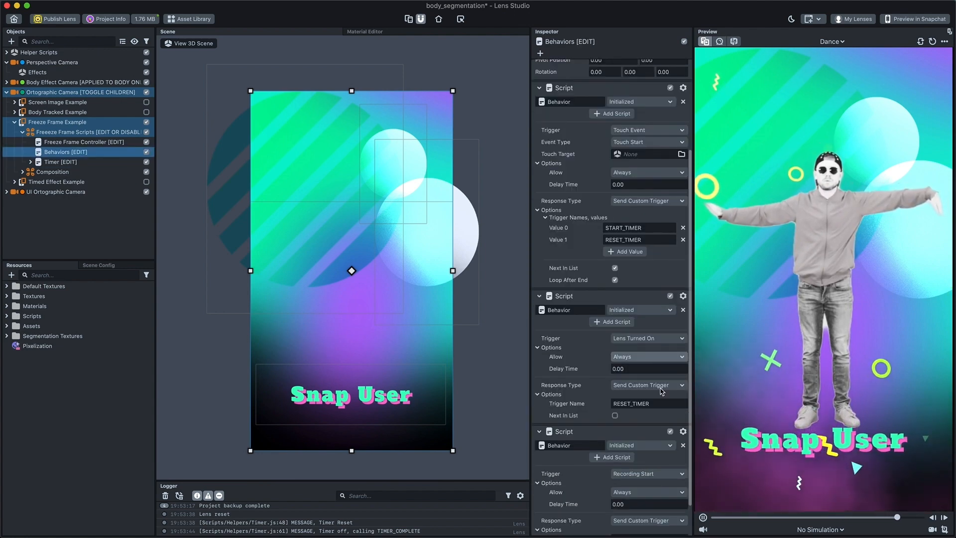
{"action": "scroll", "scroll_direction": "up", "scroll_amount": 3}
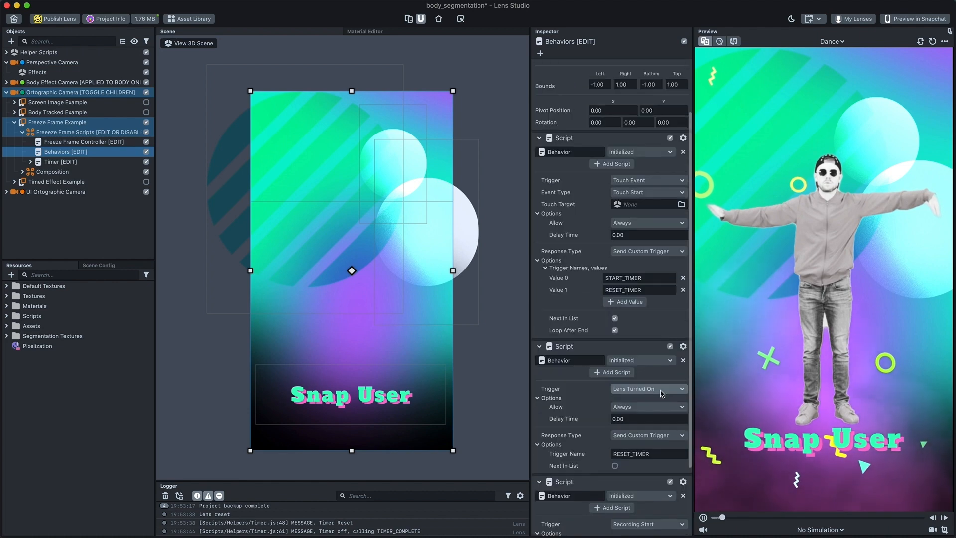
{"action": "left_click", "coordinate": [646, 181]}
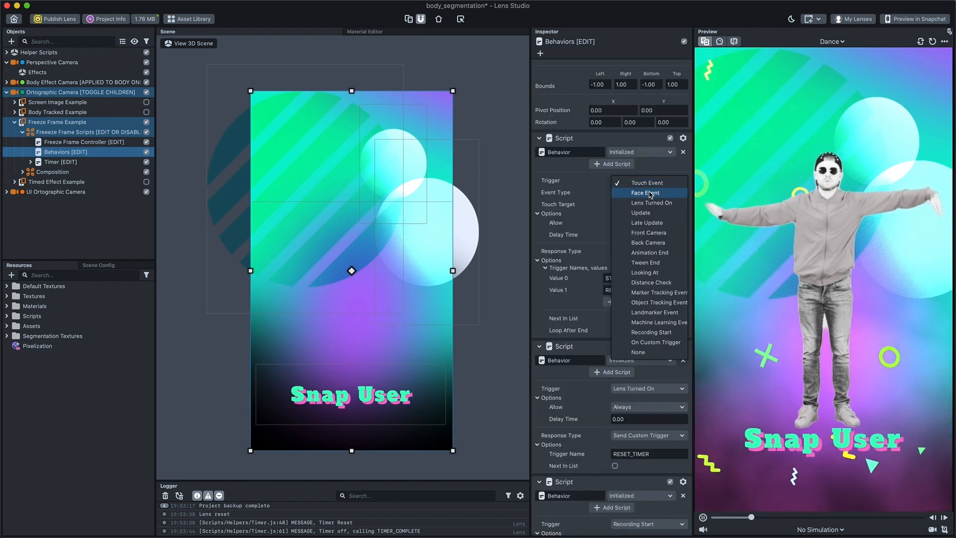
{"action": "left_click", "coordinate": [646, 182]}
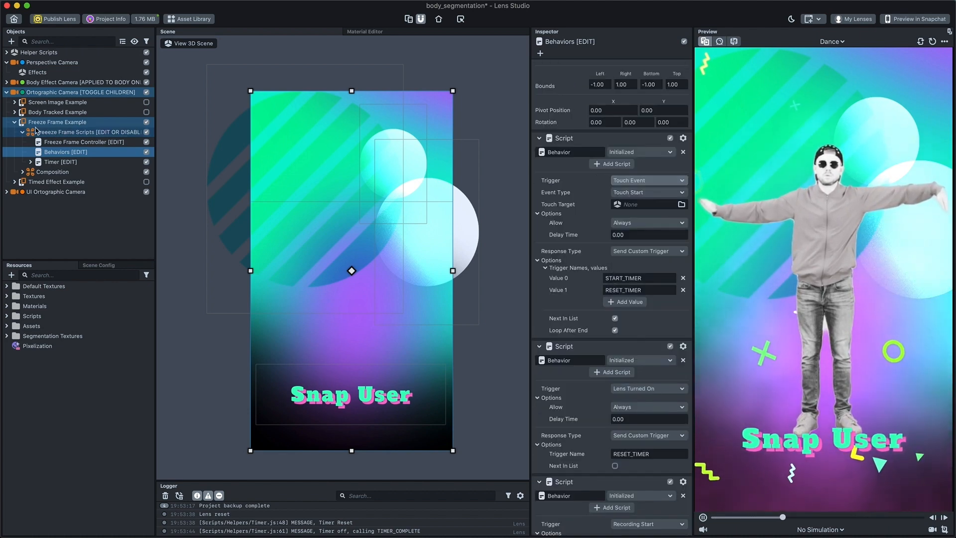
{"action": "left_click", "coordinate": [13, 122]}
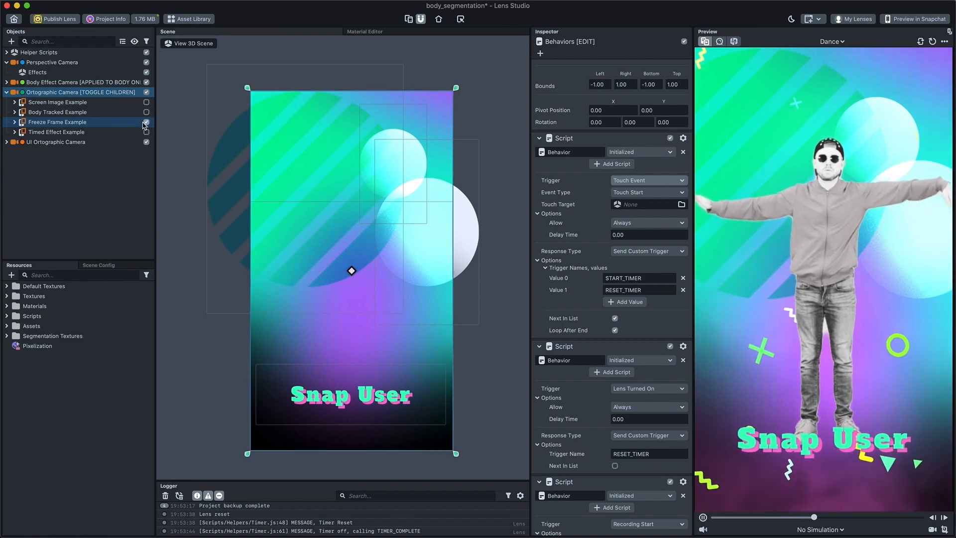
Step: Switch from Freeze Frame Example to Timed Effect Example and review its controller's enable/disable effect list
{"action": "left_click", "coordinate": [56, 132]}
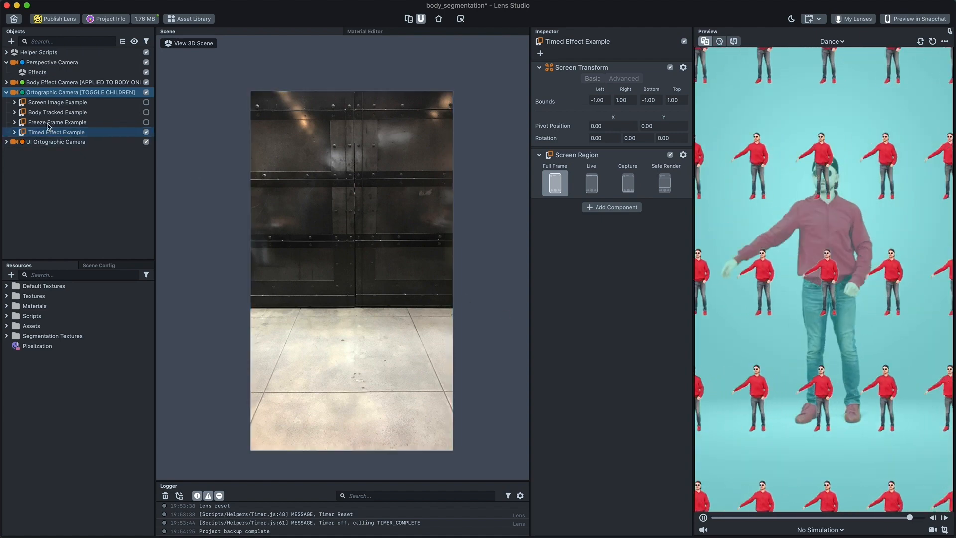
{"action": "left_click", "coordinate": [14, 132]}
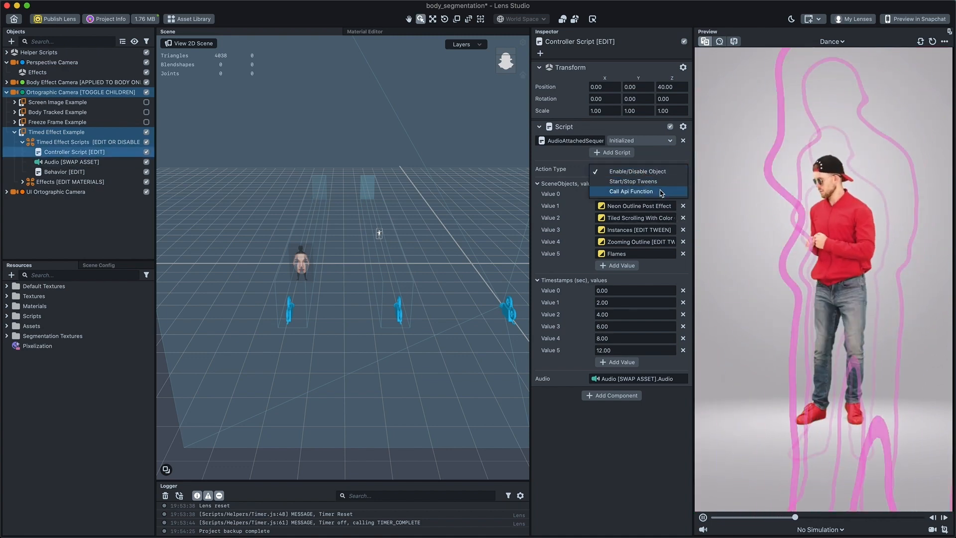
{"action": "left_click", "coordinate": [632, 191]}
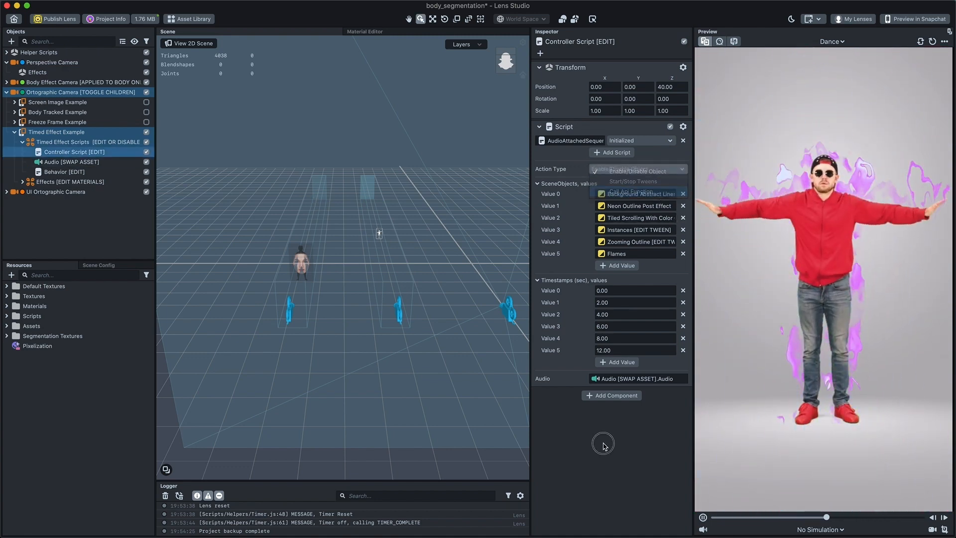
{"action": "left_click", "coordinate": [637, 169]}
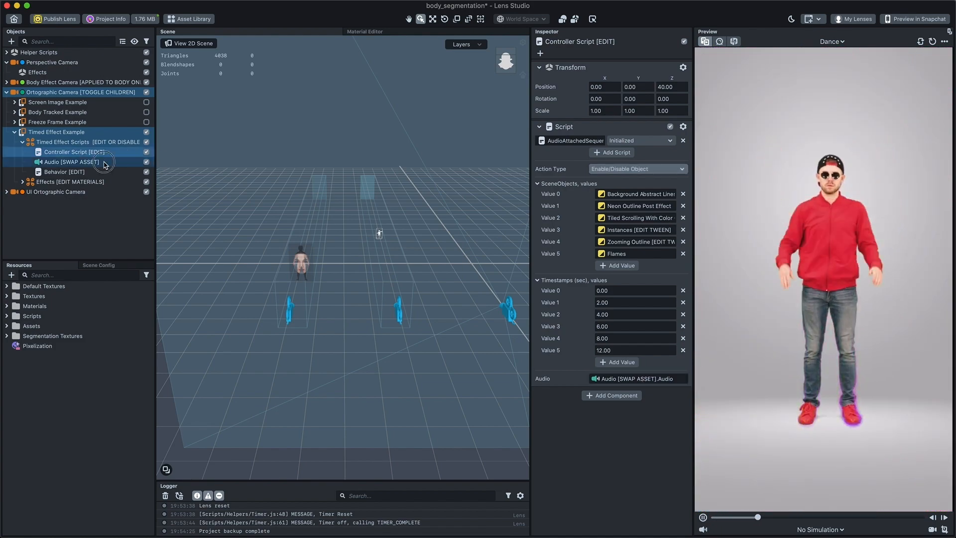
Step: Confirm the looping drumbeat_house audio track, then inspect the Behavior that plays it on recording start
{"action": "left_click", "coordinate": [72, 161]}
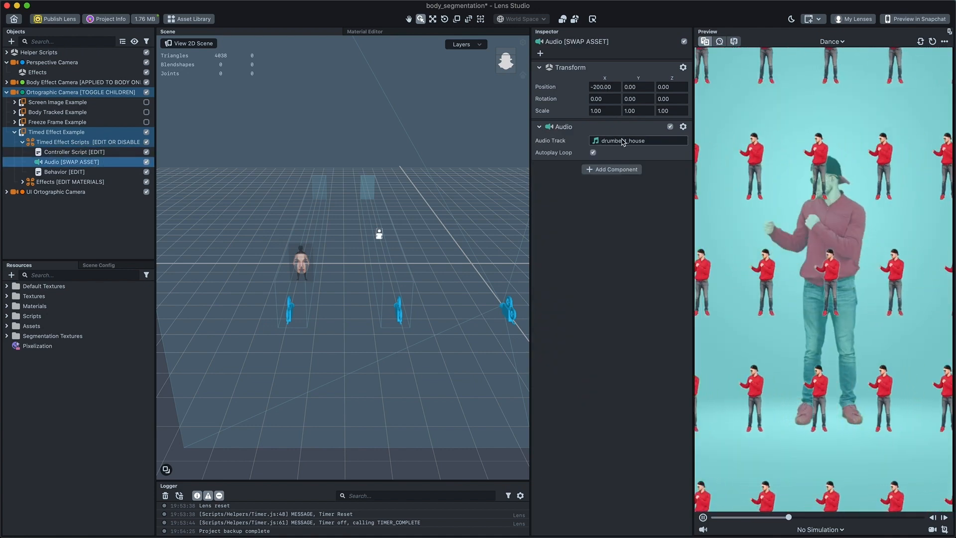
{"action": "left_click", "coordinate": [637, 140]}
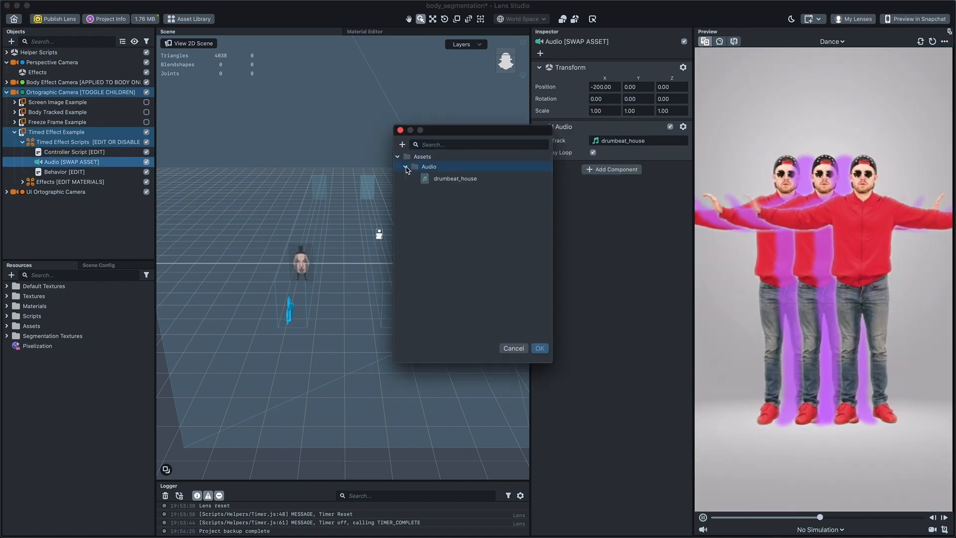
{"action": "left_click", "coordinate": [539, 347]}
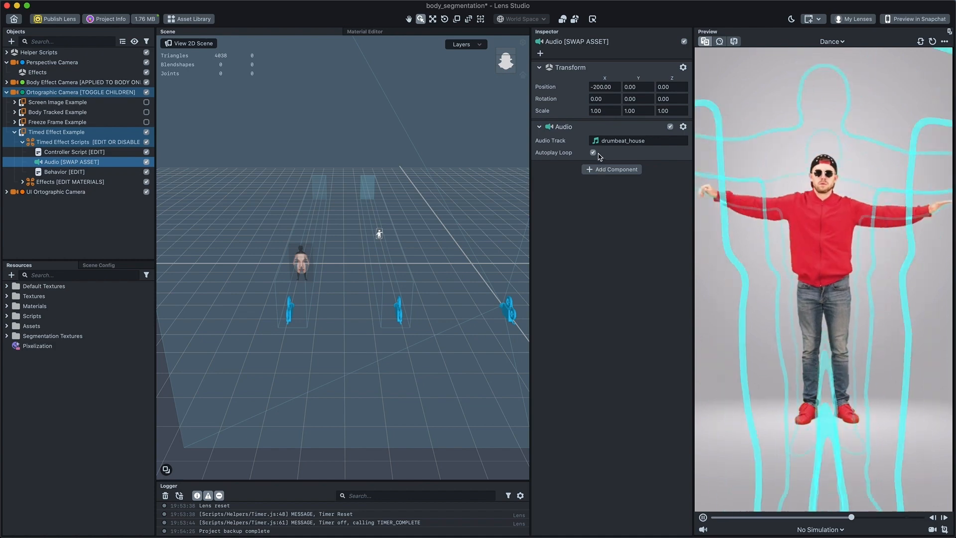
{"action": "left_click", "coordinate": [591, 152]}
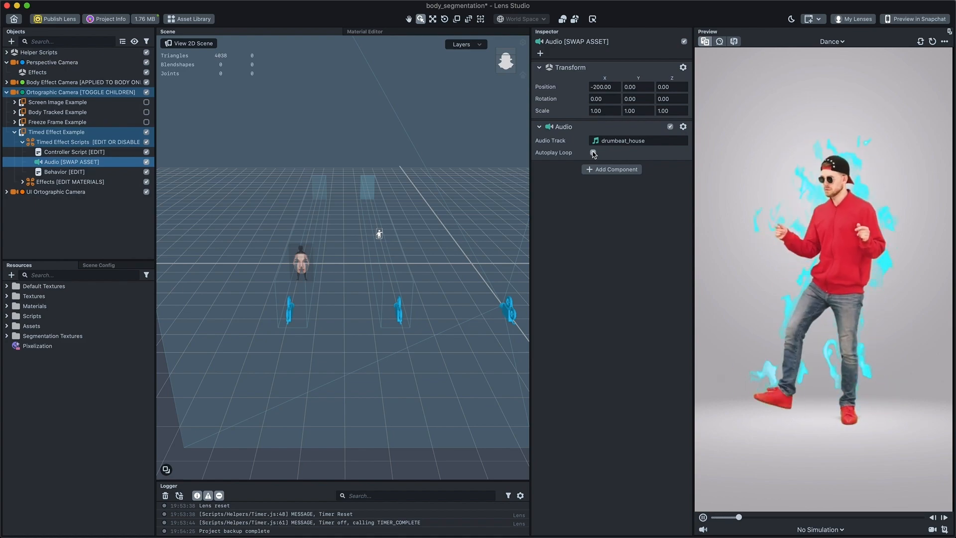
{"action": "left_click", "coordinate": [64, 171]}
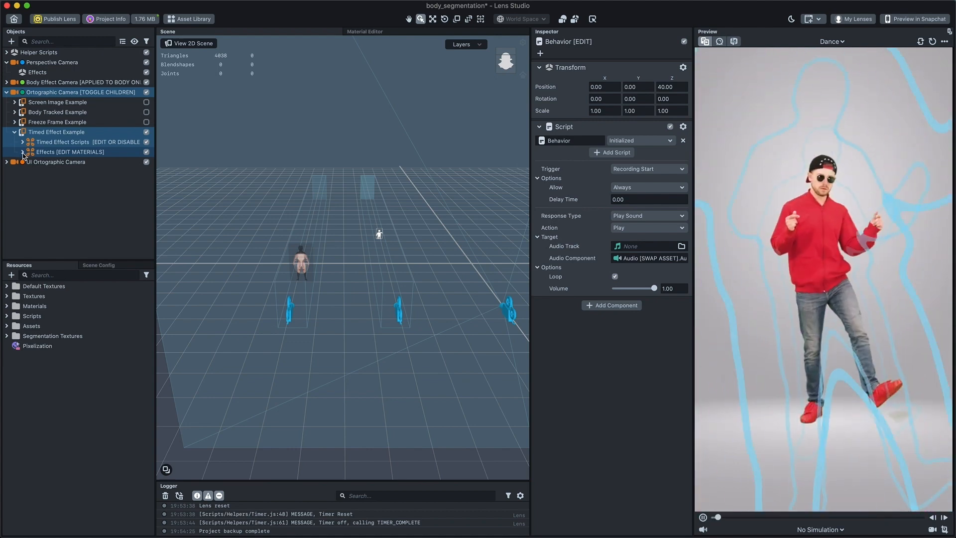
Step: Highlight the Tiled Scrolling With Color Correction effect's material and view its node graph in the Material Editor
{"action": "left_click", "coordinate": [22, 151]}
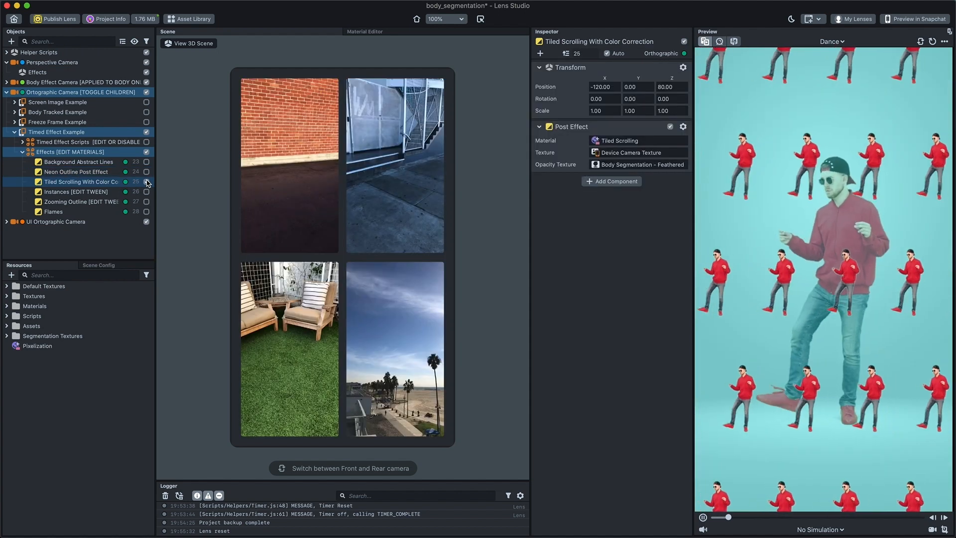
{"action": "right_click", "coordinate": [619, 140]}
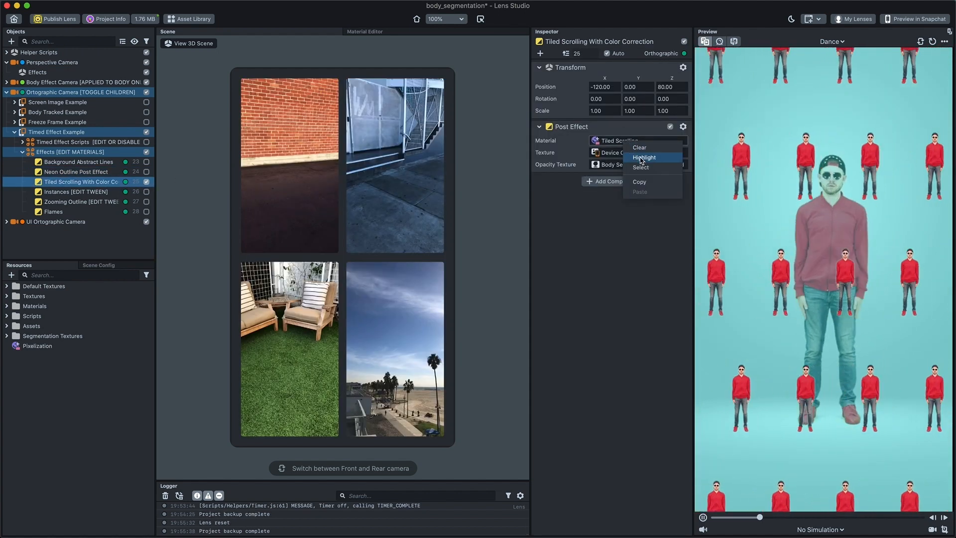
{"action": "left_click", "coordinate": [643, 157]}
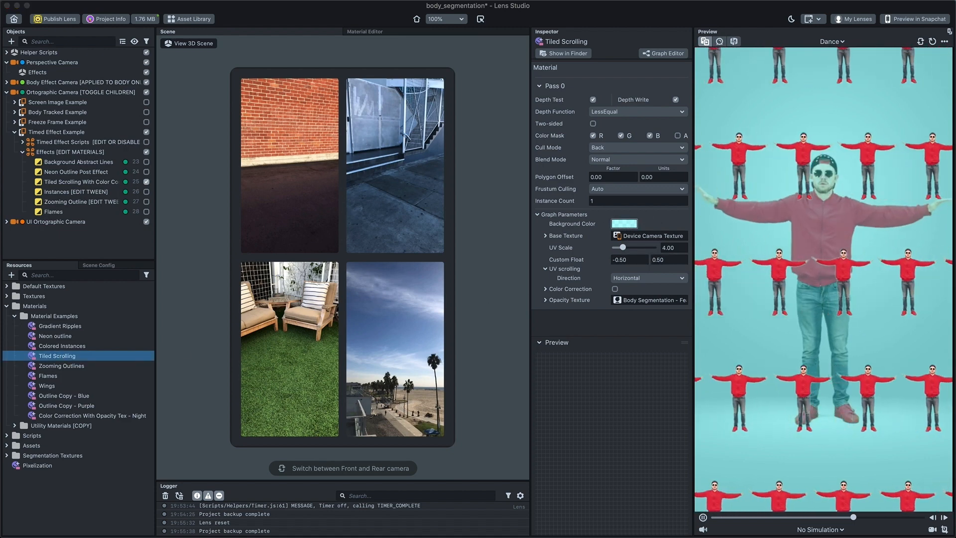
{"action": "left_click", "coordinate": [623, 223]}
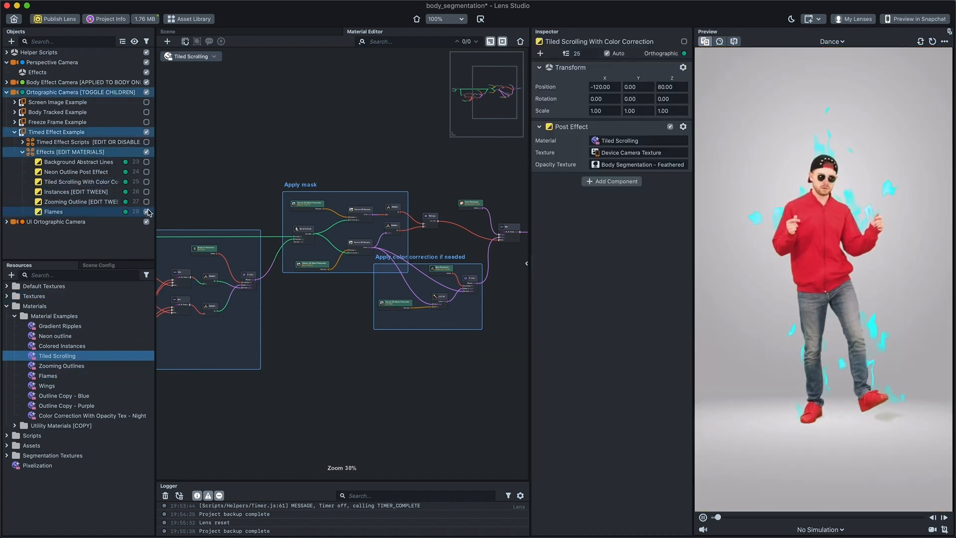
Step: Select Flames, confirm its green-to-pink tween start colour, then re-enable the Screen Image Example collage
{"action": "left_click", "coordinate": [54, 211]}
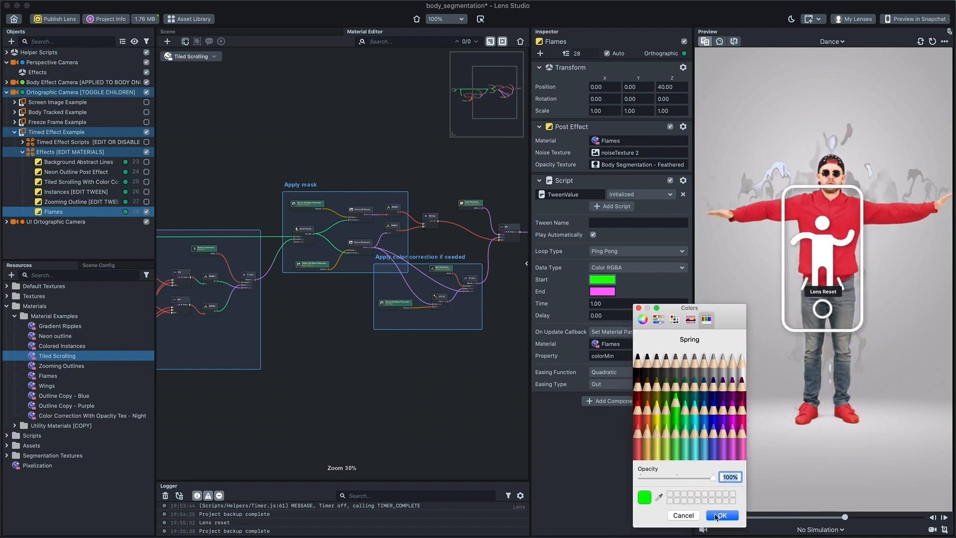
{"action": "left_click", "coordinate": [721, 515]}
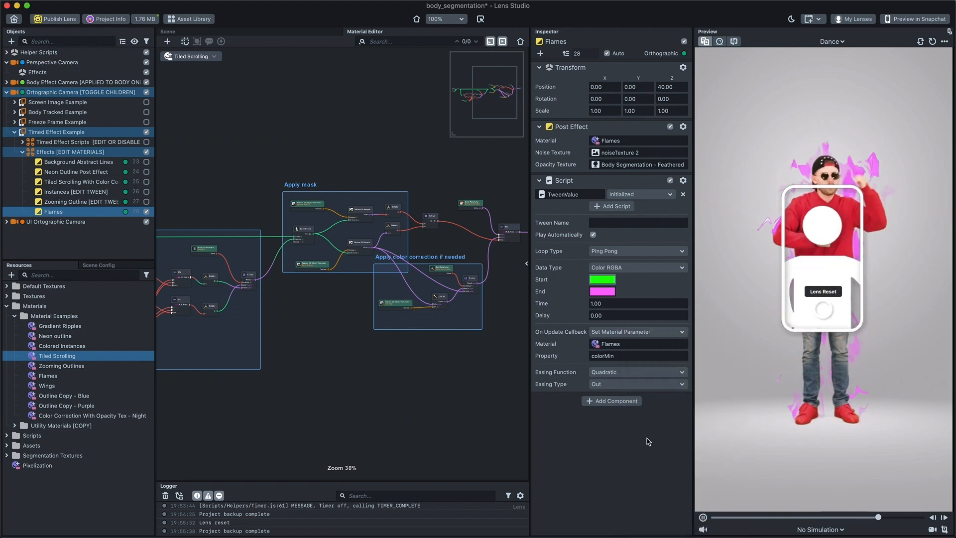
{"action": "left_click", "coordinate": [22, 152]}
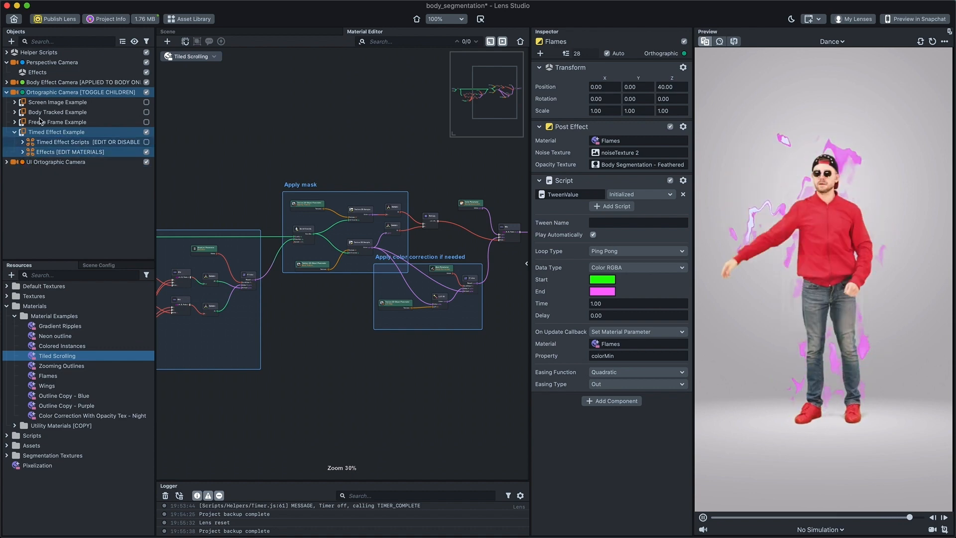
{"action": "left_click", "coordinate": [58, 102]}
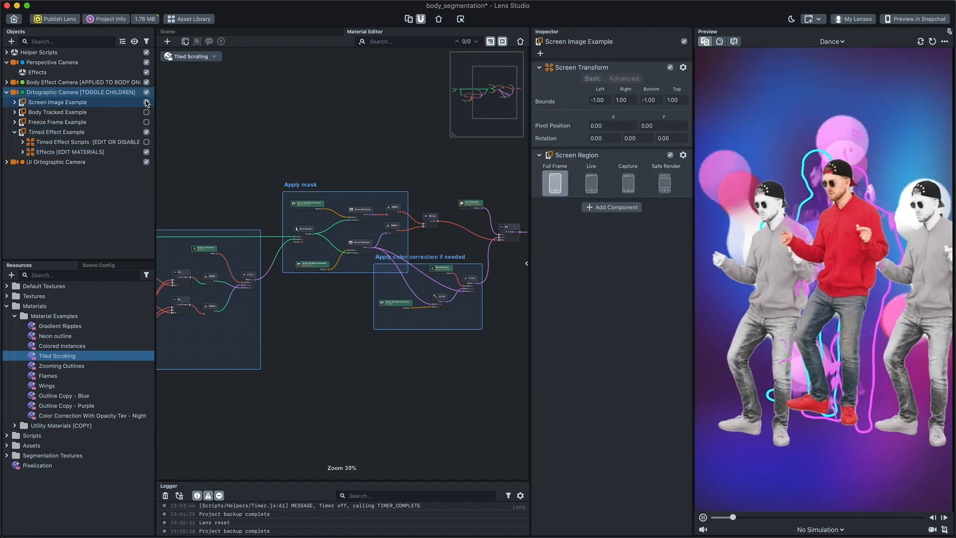